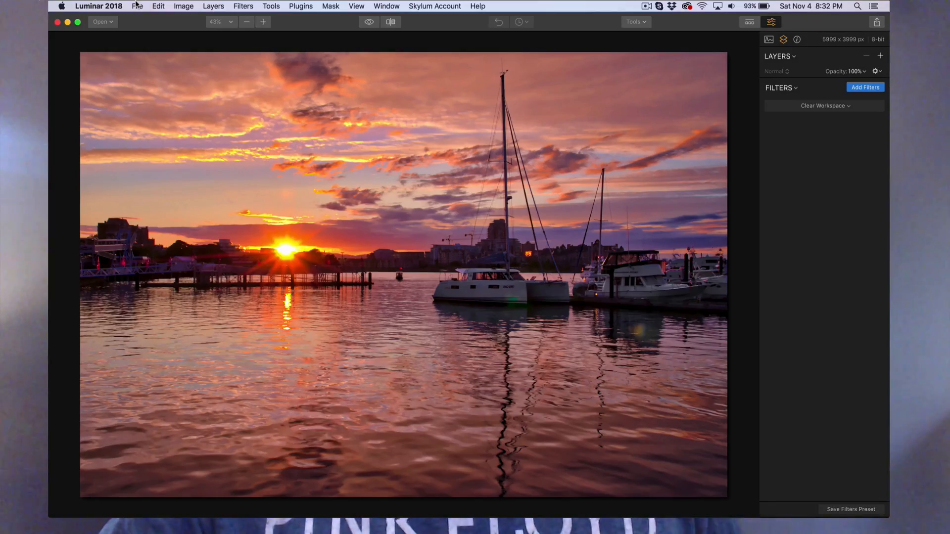
Reveal Luminar's Workspaces folder in Finder and browse to Users > home > Library > Group Containers.
click(137, 6)
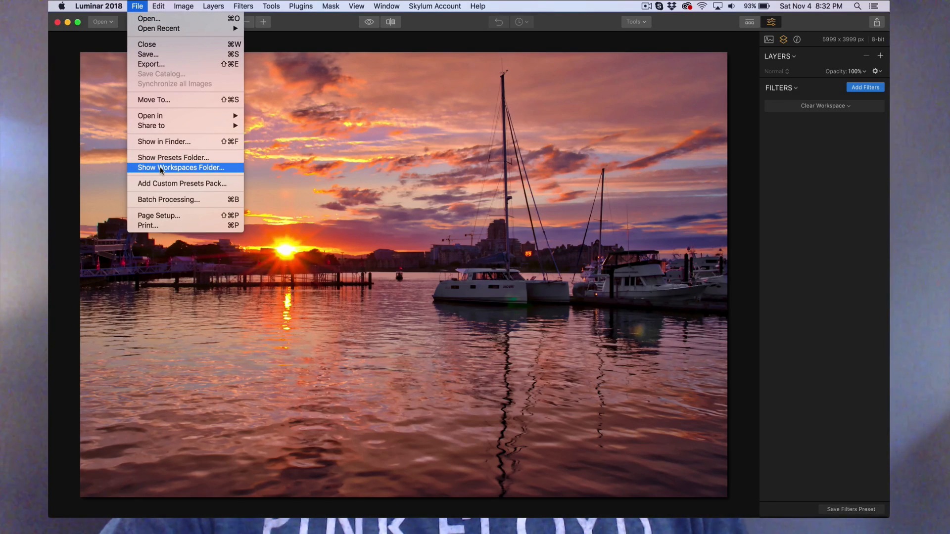
click(181, 167)
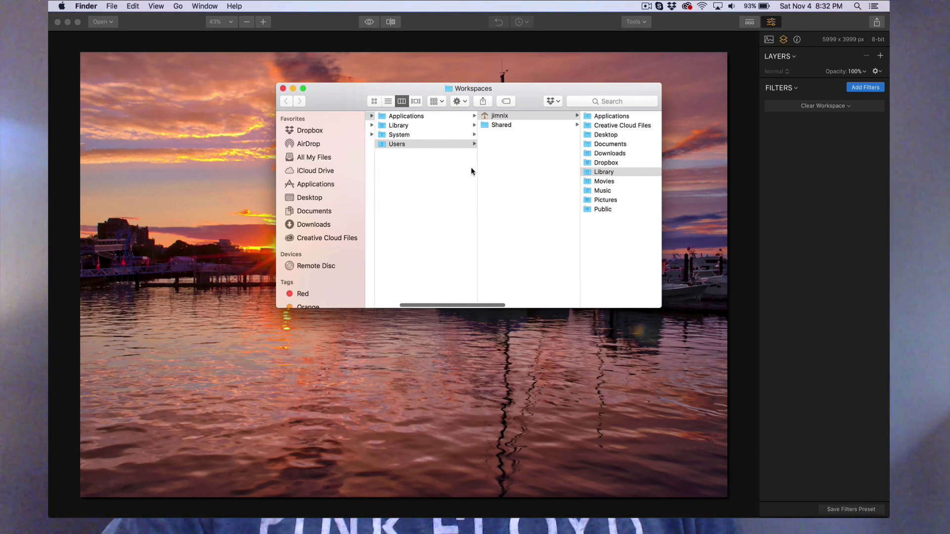
click(285, 100)
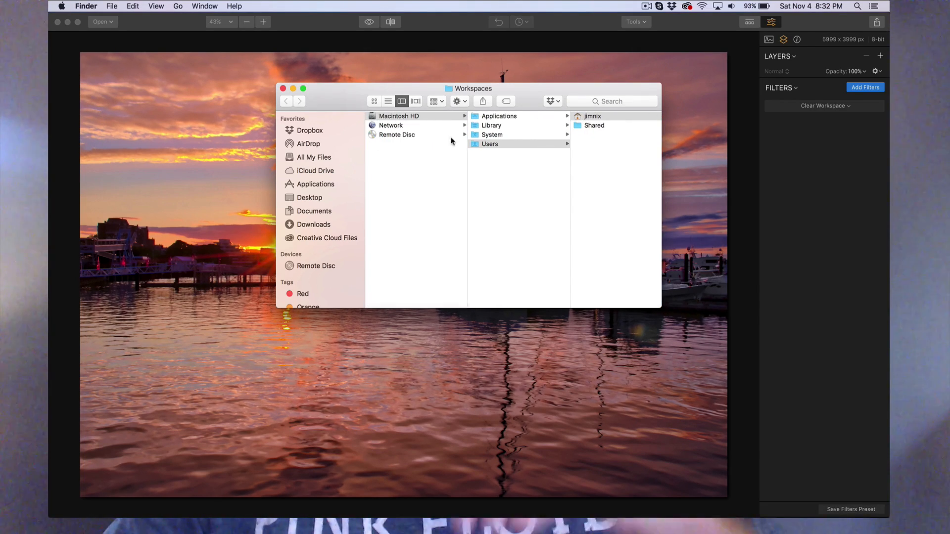
click(592, 116)
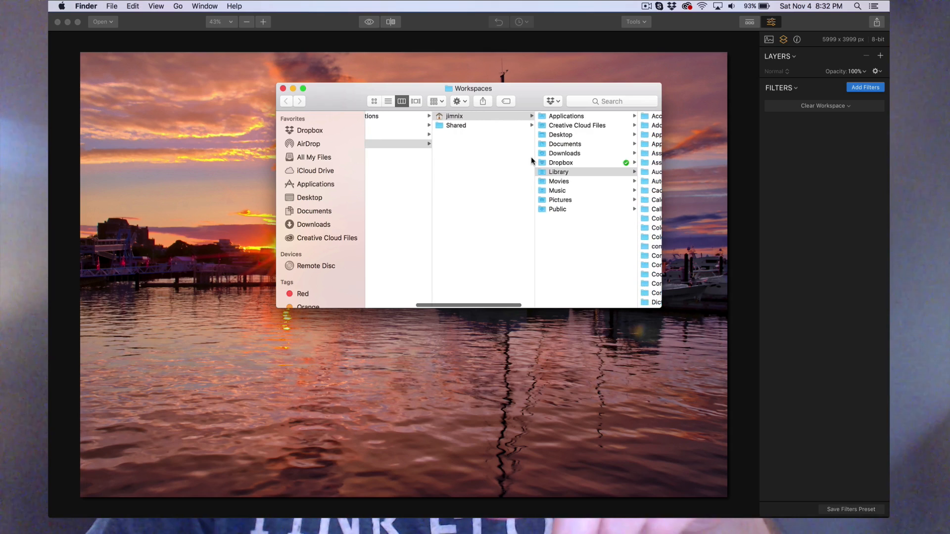
click(558, 172)
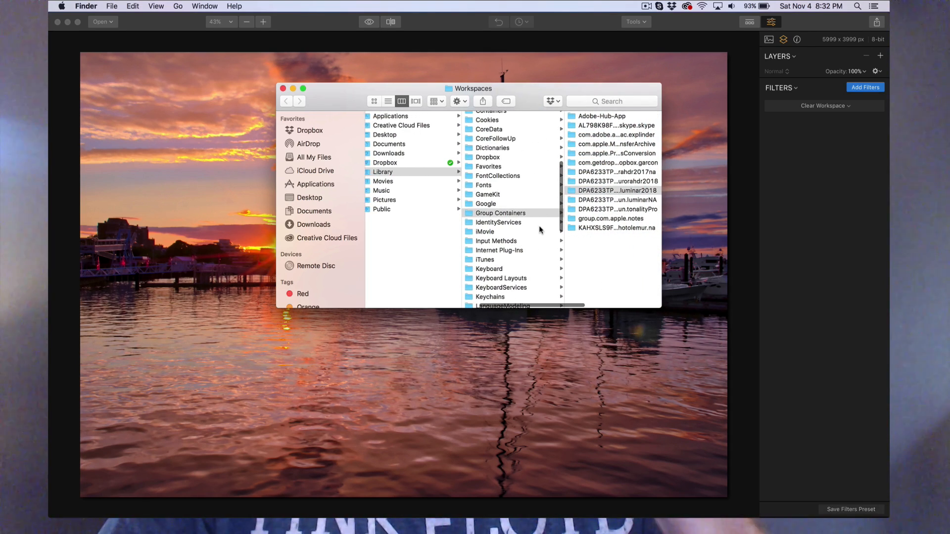
click(536, 172)
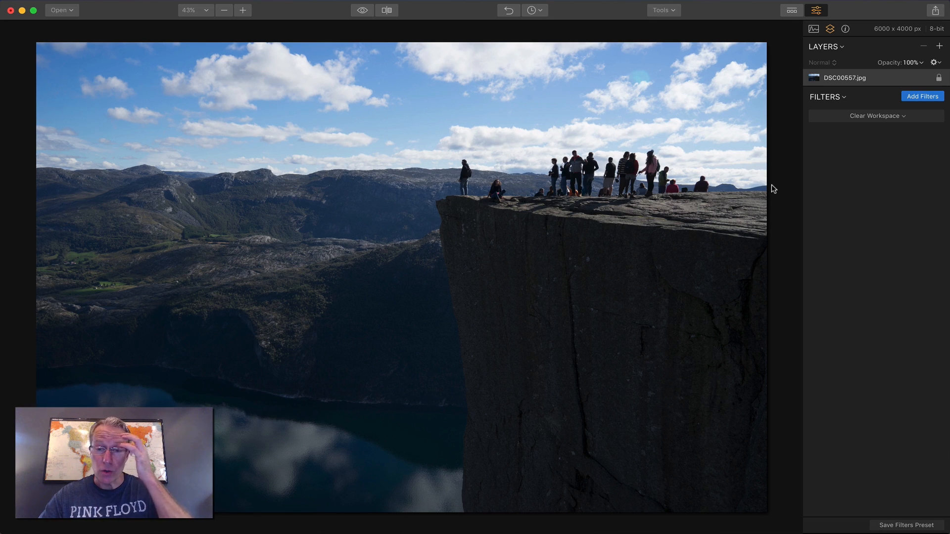
mouse_move(882, 120)
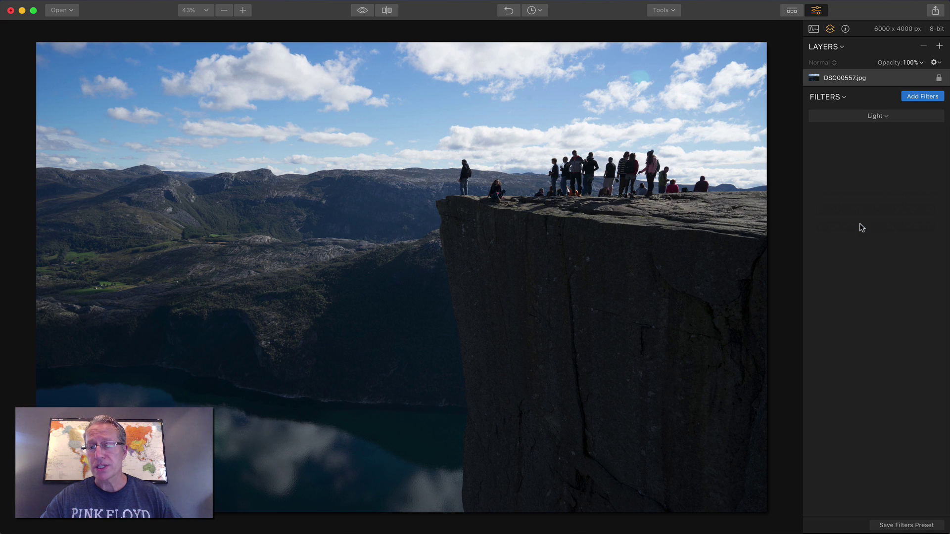
Apply the Light filter workspace to the cliff photo, with an Accent AI boost of 50.
click(921, 97)
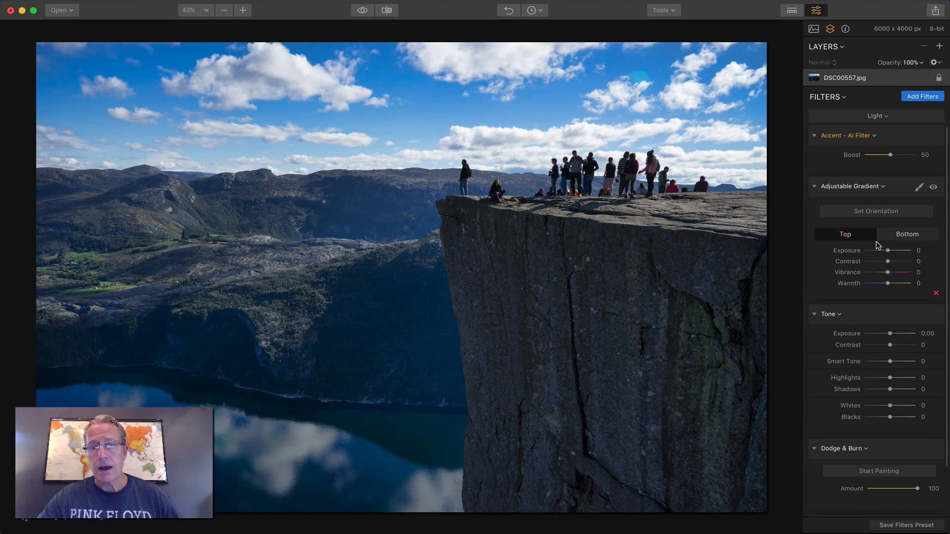
Set Contrast 26, Smart Tone 17, Highlights -46, Whites -27, and add Polarizing Filter at 20.
click(362, 10)
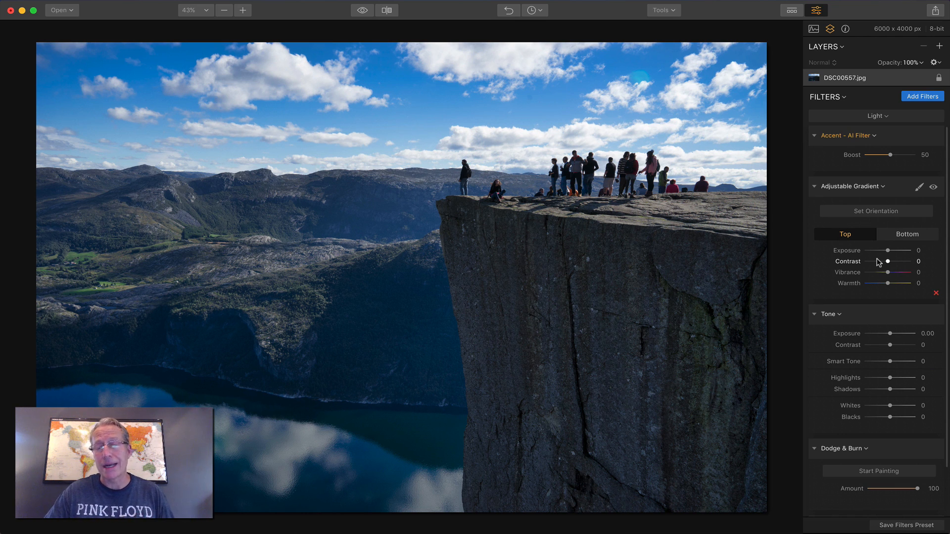
mouse_move(864, 224)
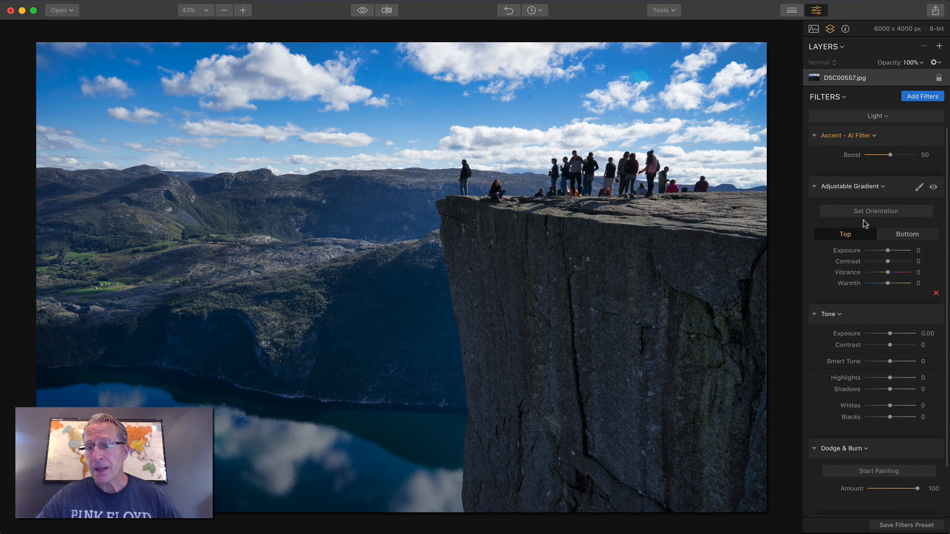
mouse_move(861, 221)
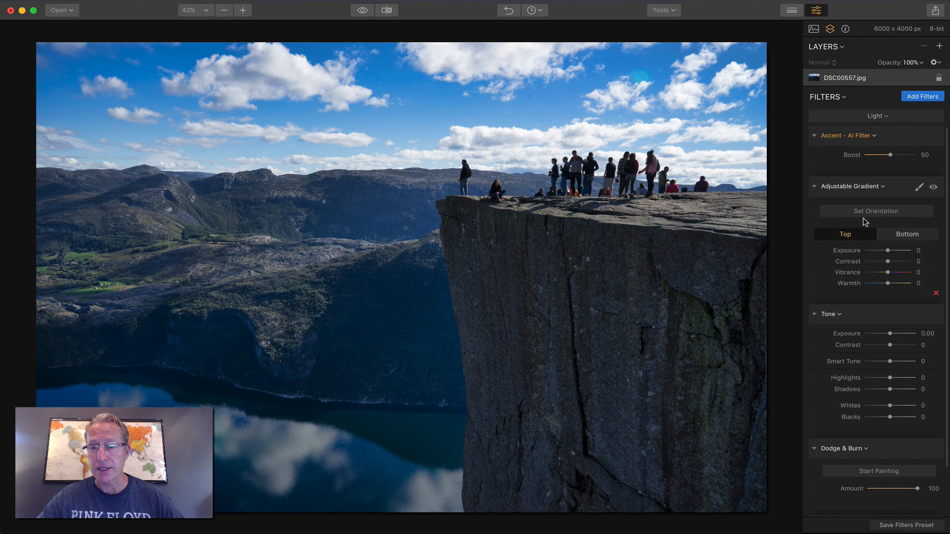
mouse_move(866, 202)
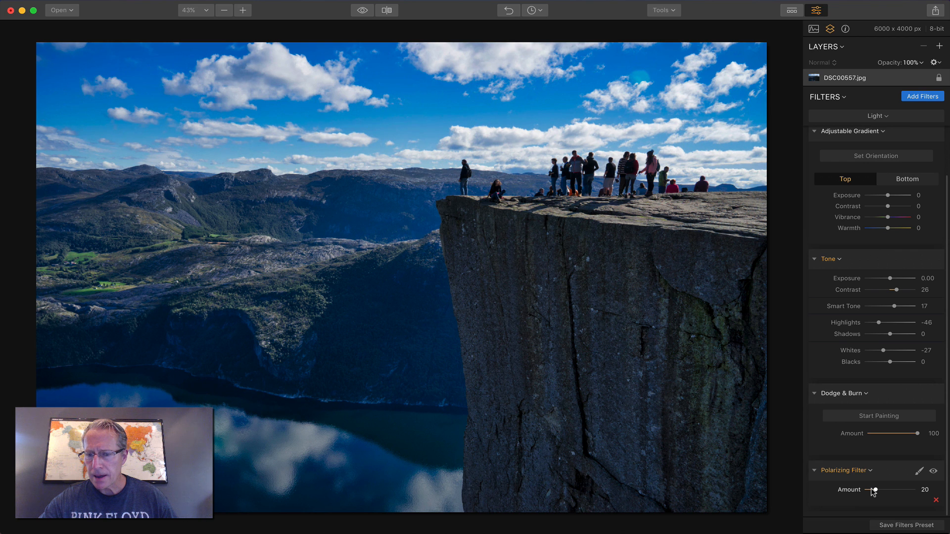
click(362, 10)
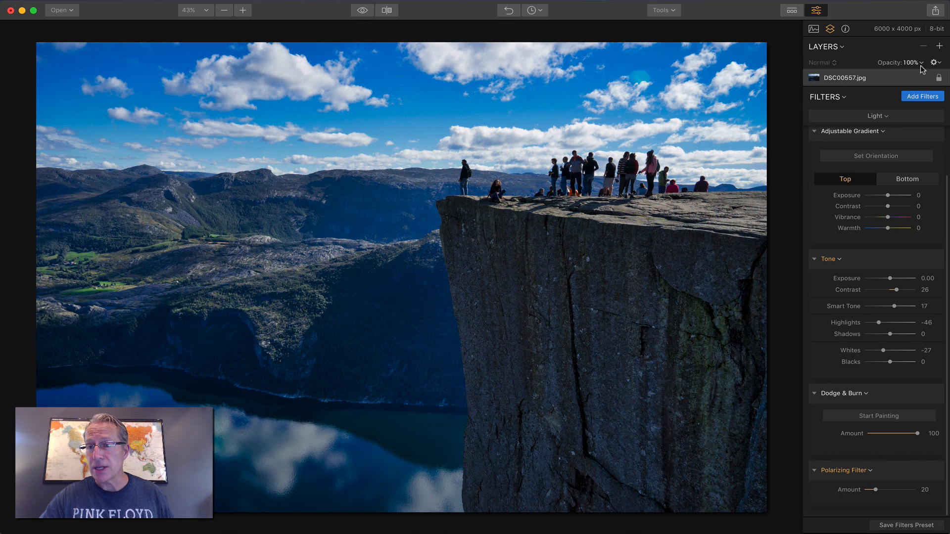
Add Layer 1 with the Detail workspace, setting Clarity and Structure to 24.
click(940, 47)
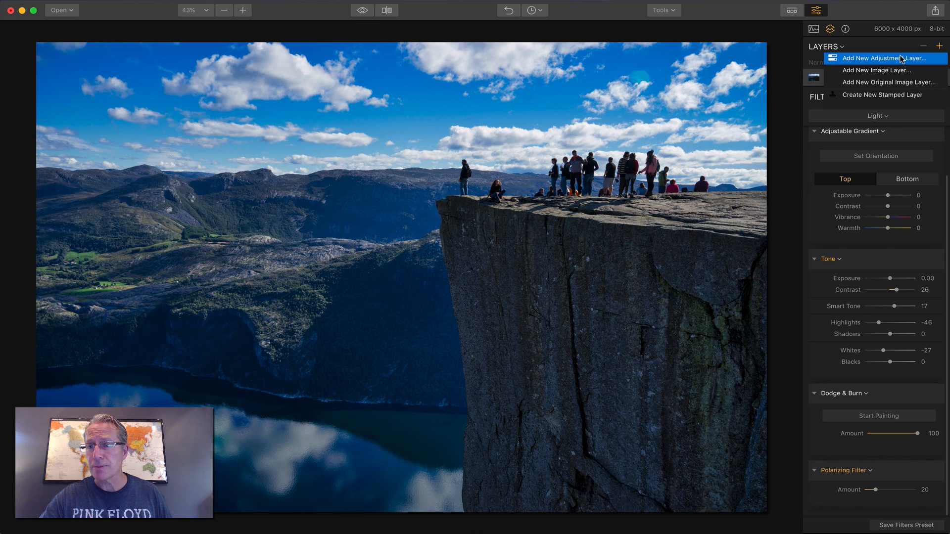
click(880, 58)
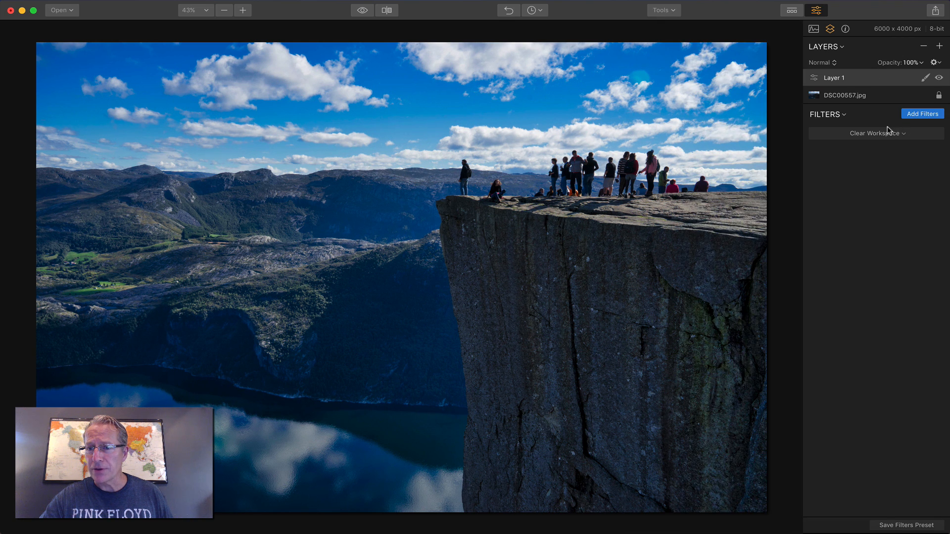
click(877, 133)
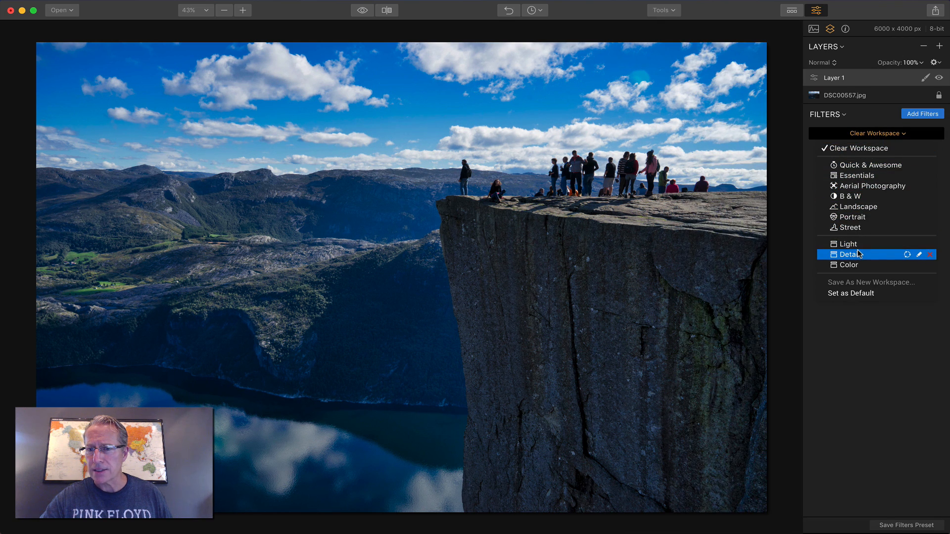
click(850, 254)
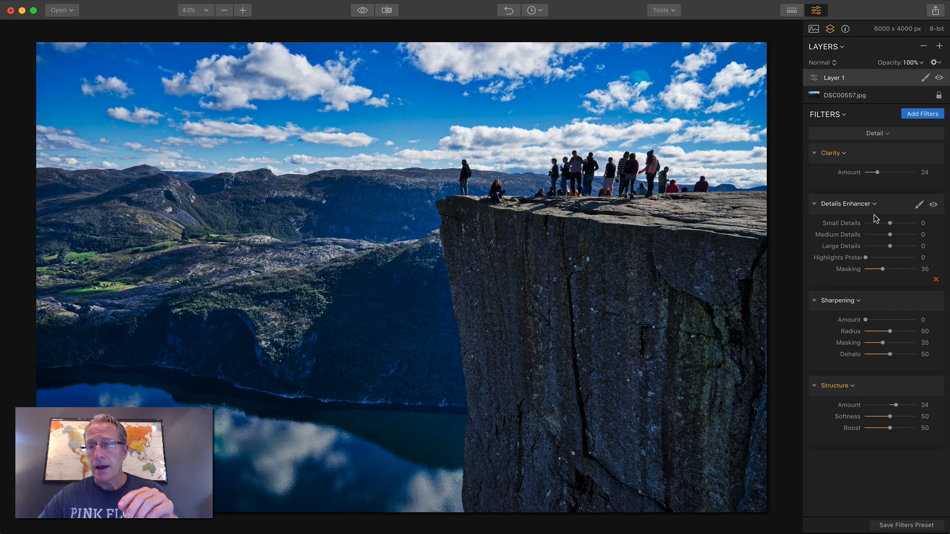
mouse_move(876, 214)
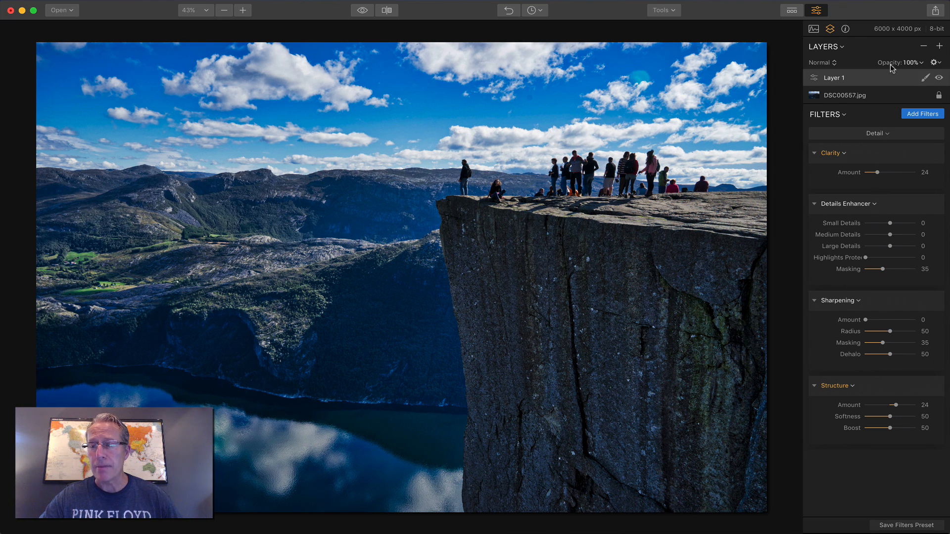
mouse_move(909, 160)
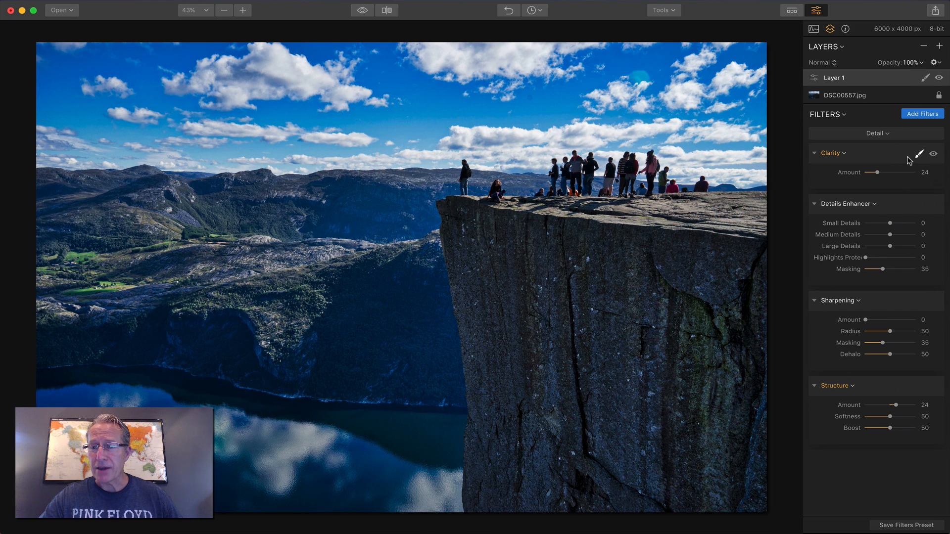
Brush Layer 1's mask over the cliff face and mountains, then finish masking.
click(925, 77)
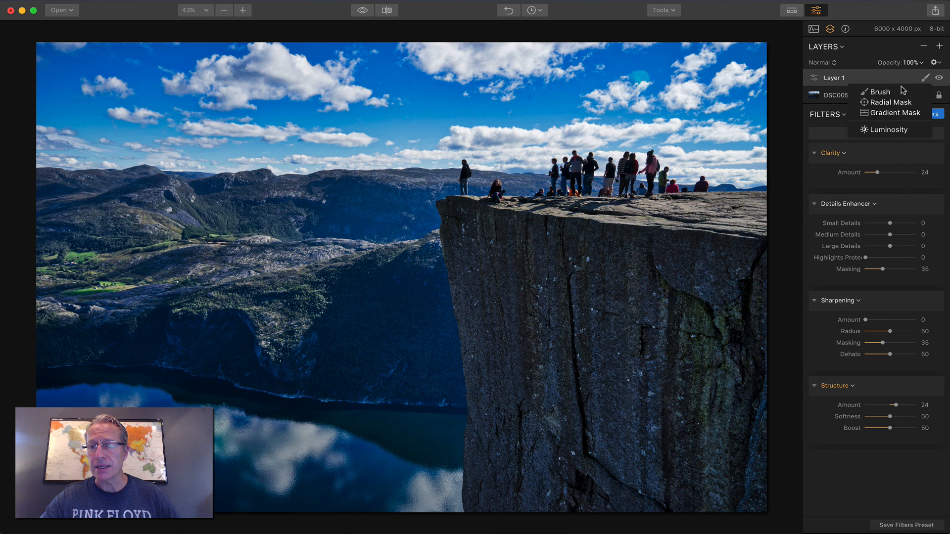
click(879, 91)
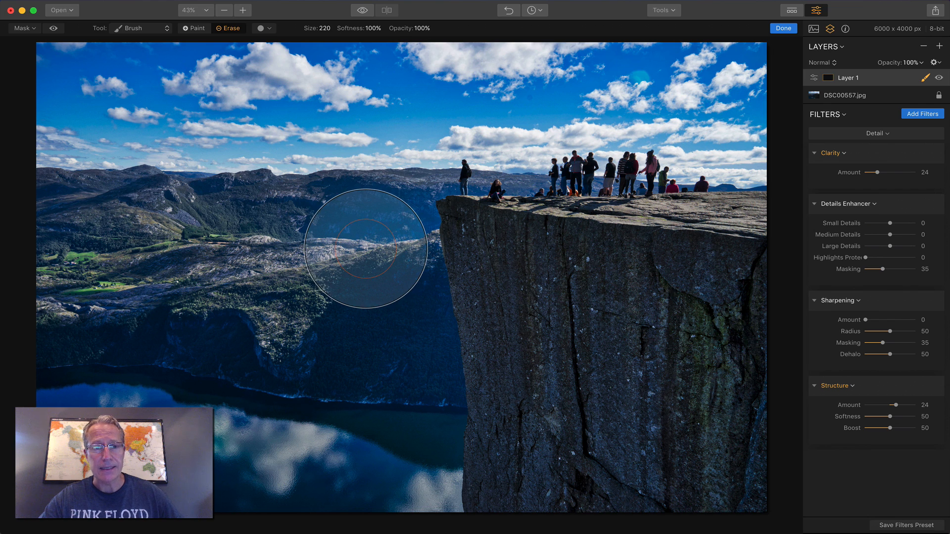
click(194, 28)
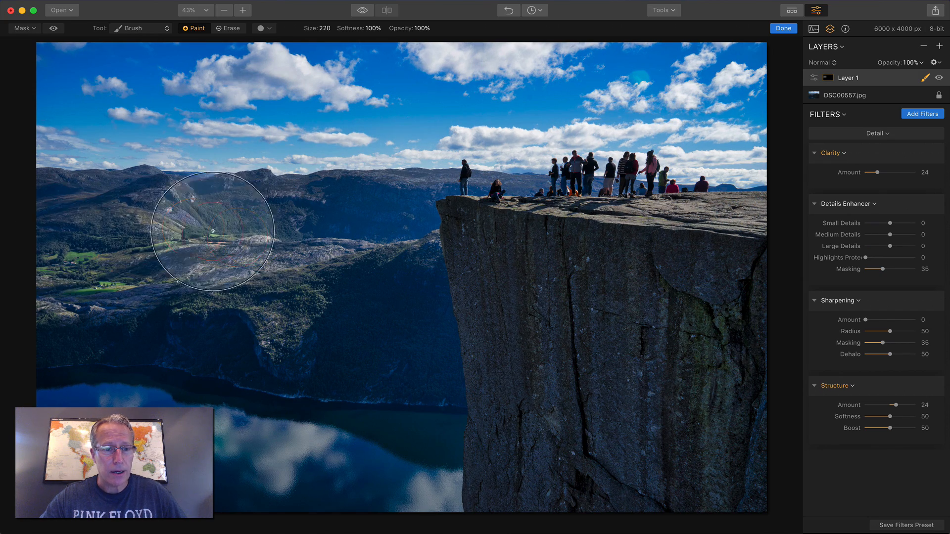
mouse_move(489, 241)
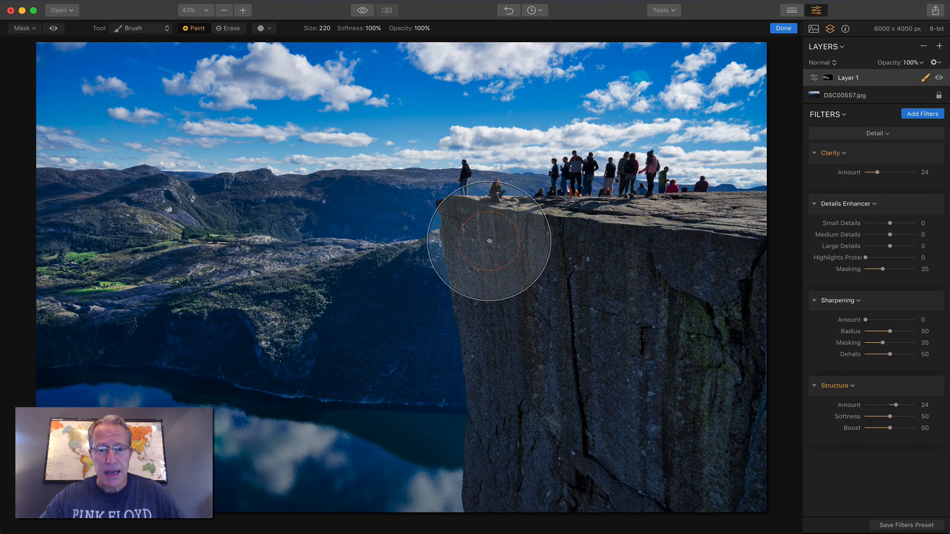
mouse_move(654, 337)
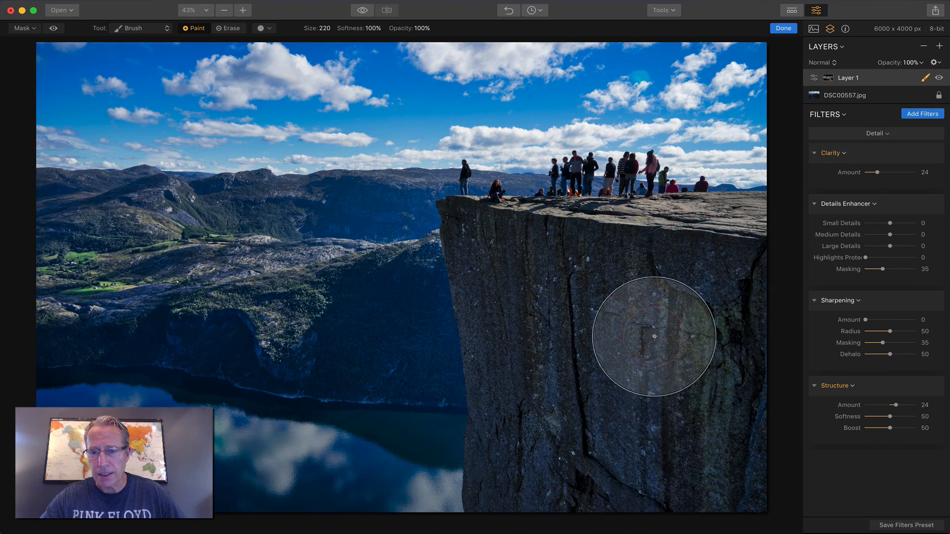
mouse_move(51, 243)
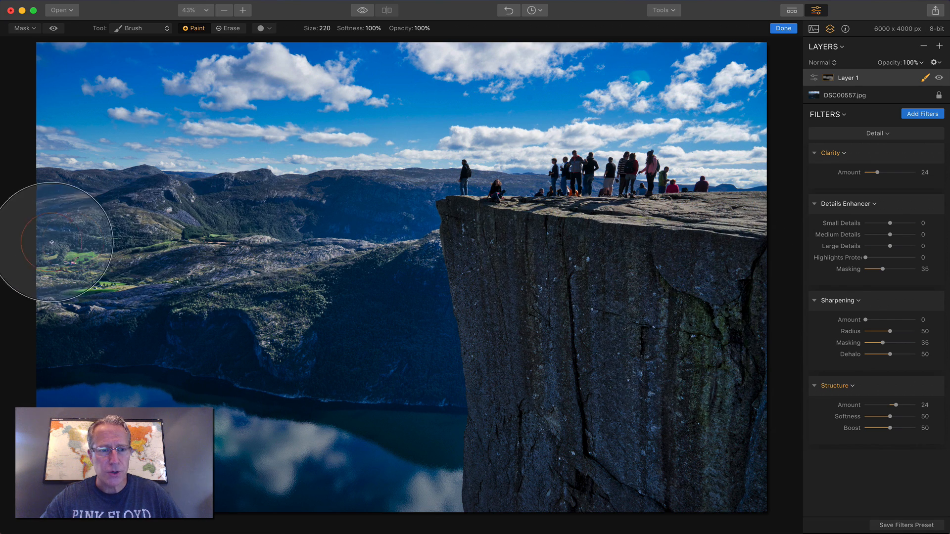
mouse_move(702, 245)
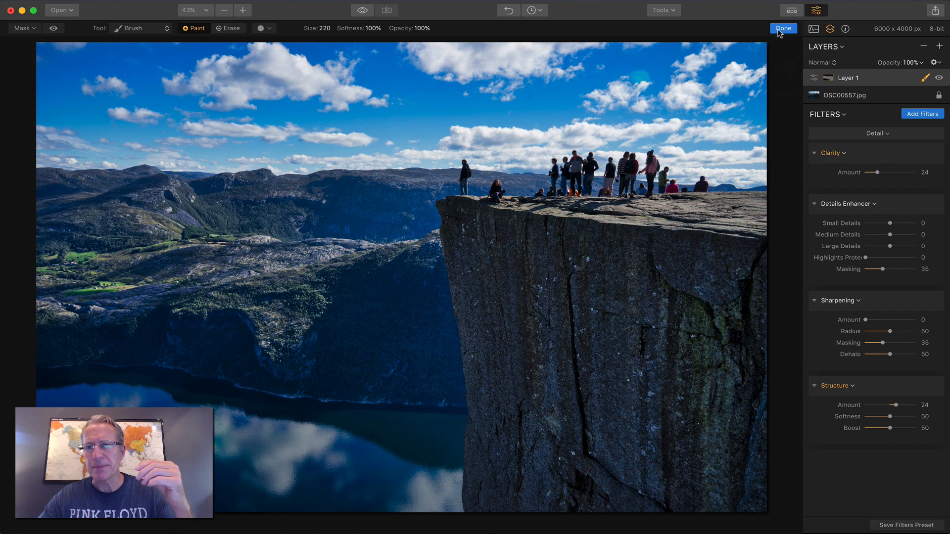
click(782, 28)
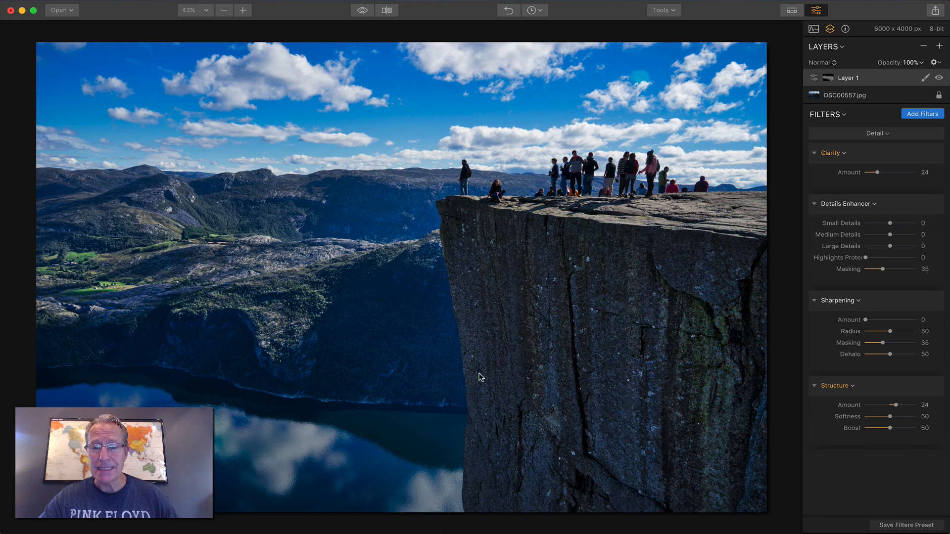
mouse_move(362, 291)
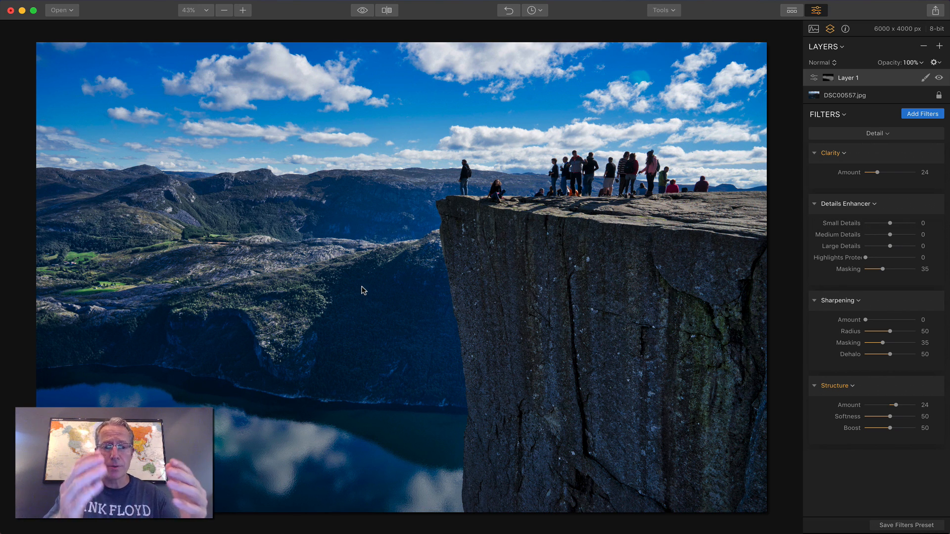
mouse_move(884, 198)
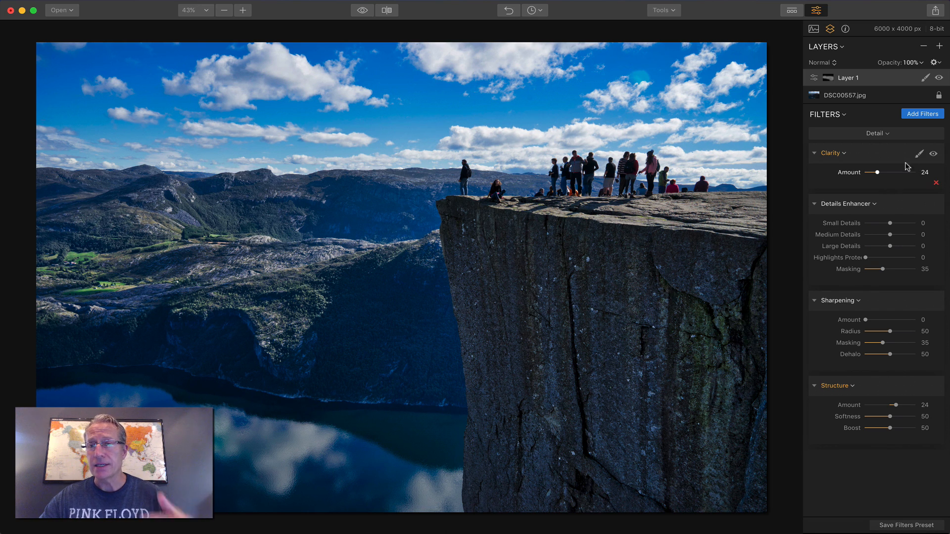
Add a second adjustment layer loaded with the Color filter workspace.
click(940, 46)
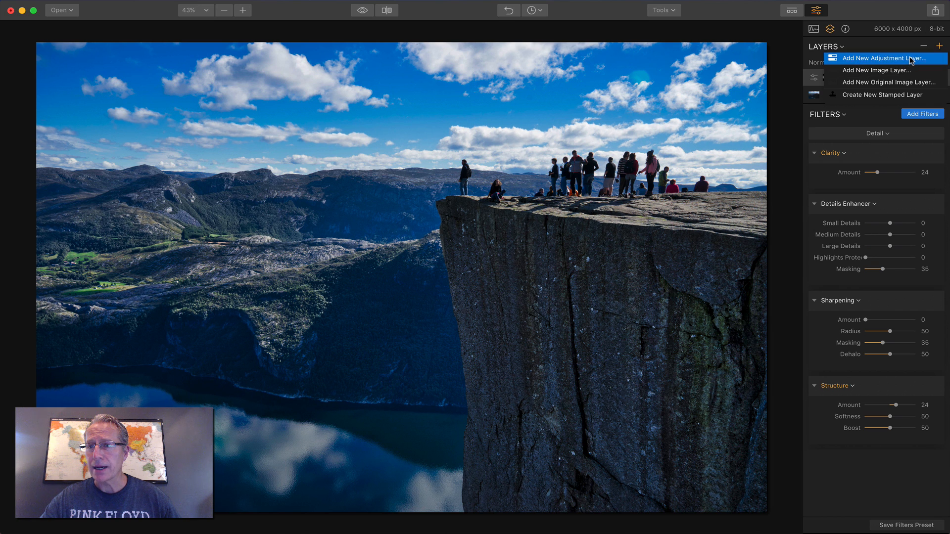
click(887, 57)
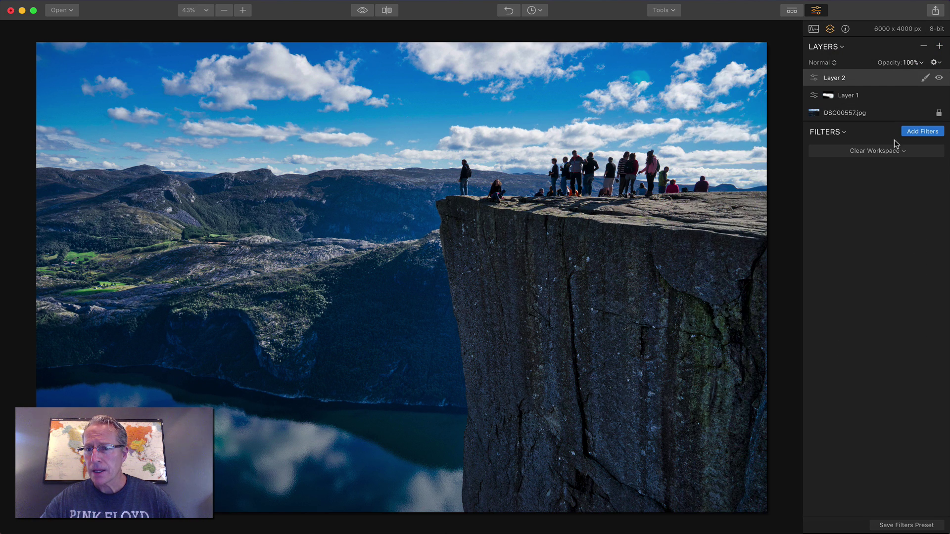
click(875, 151)
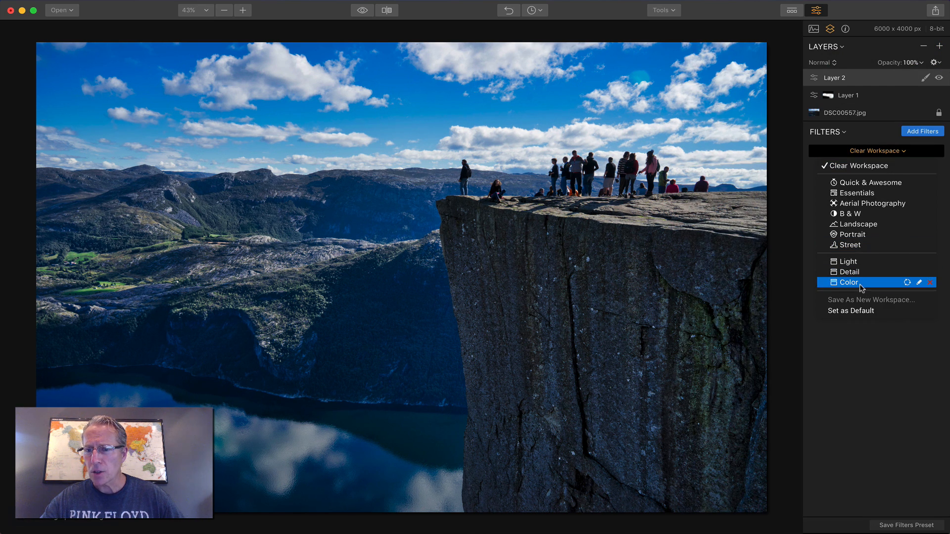
click(849, 282)
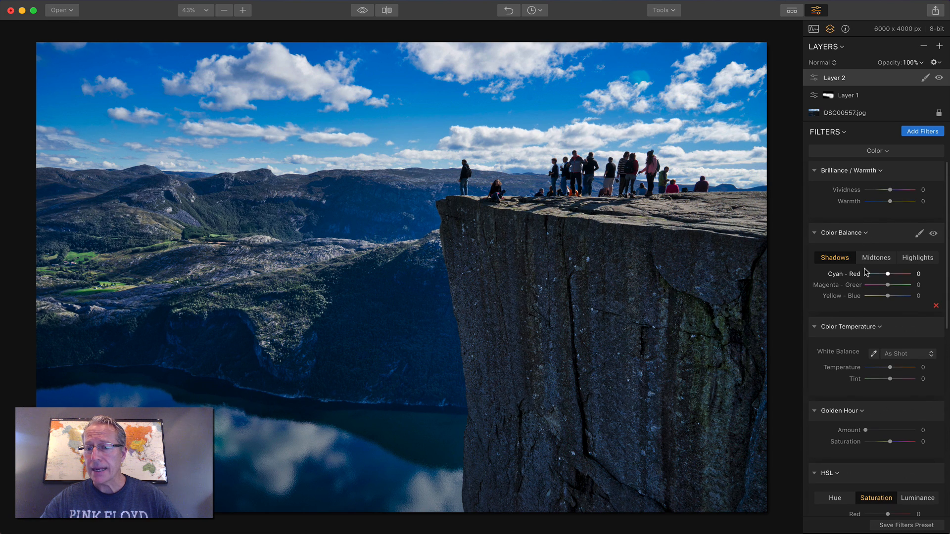
scroll(down, 3)
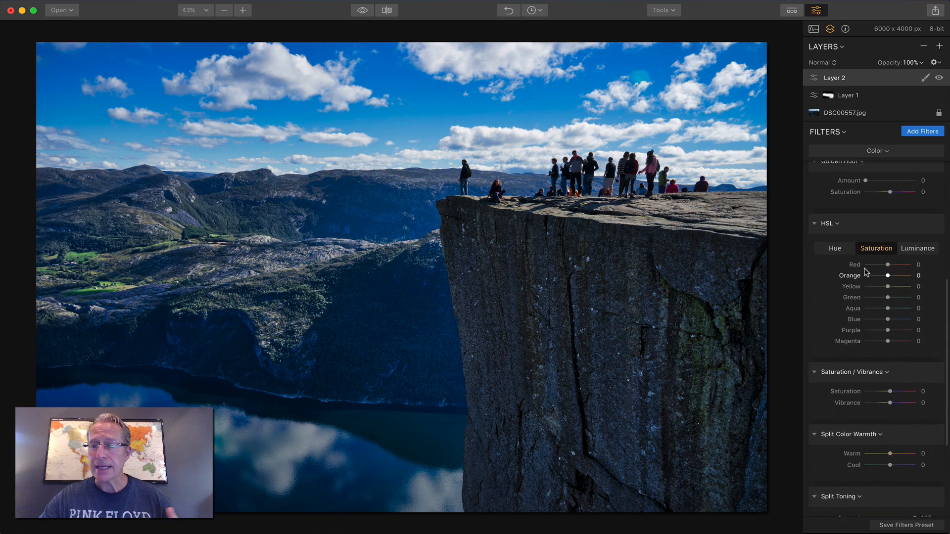
scroll(up, 3)
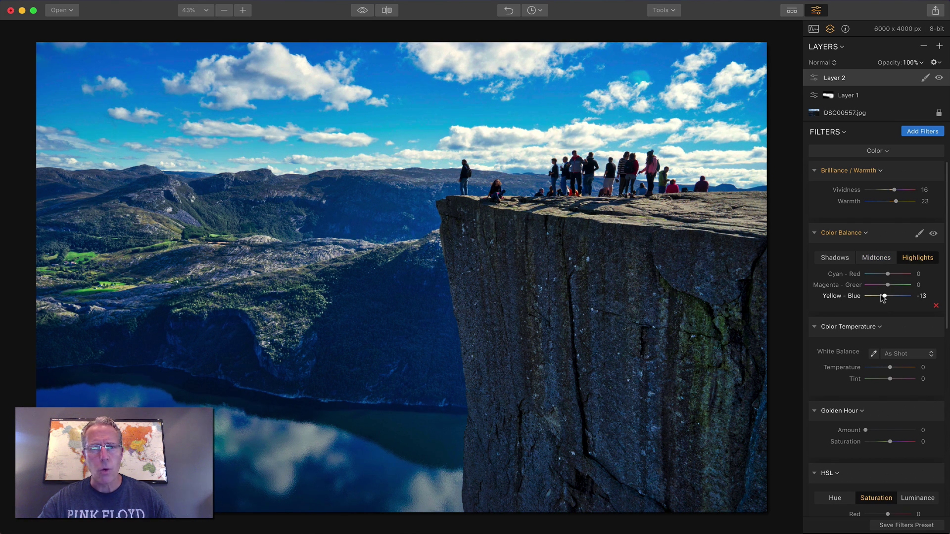
Set Vividness 16, Warmth 23 and Saturation -18, then compare against the original.
scroll(down, 3)
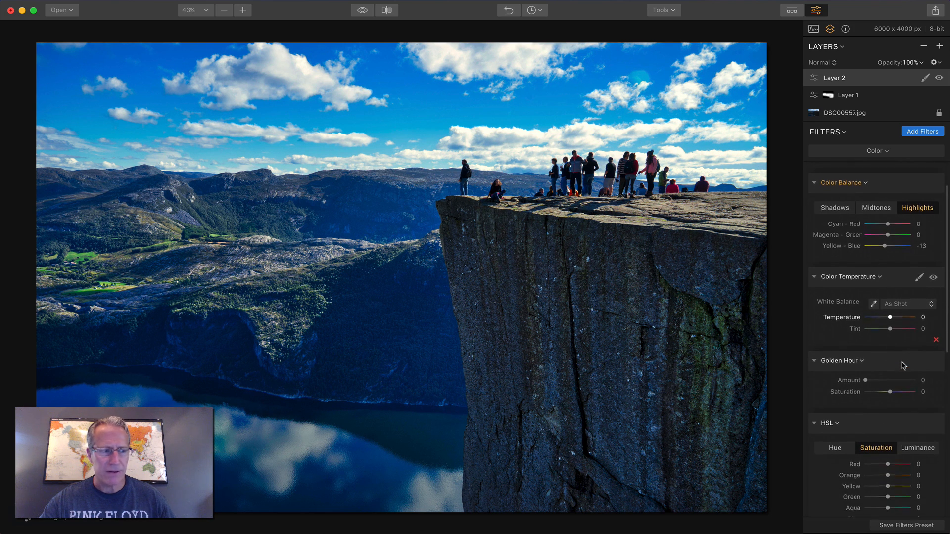
scroll(down, 3)
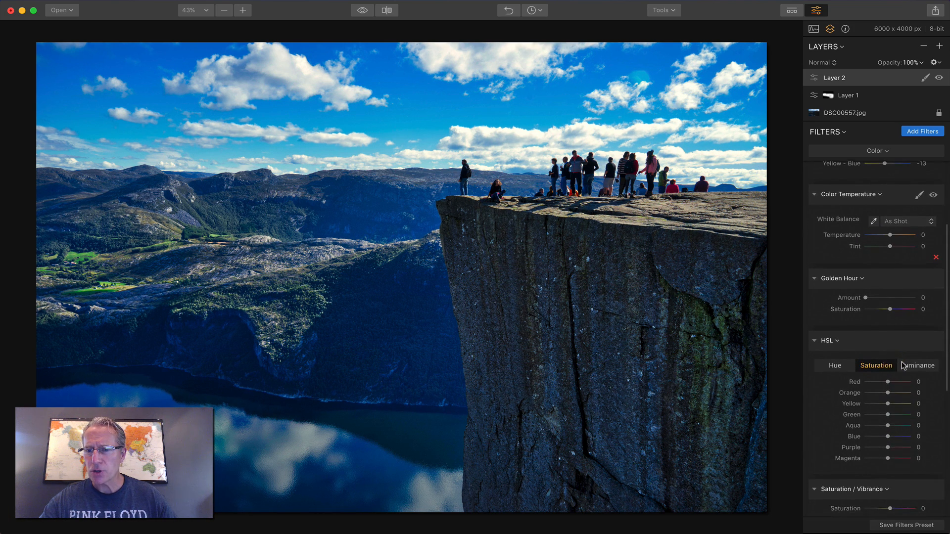
scroll(down, 3)
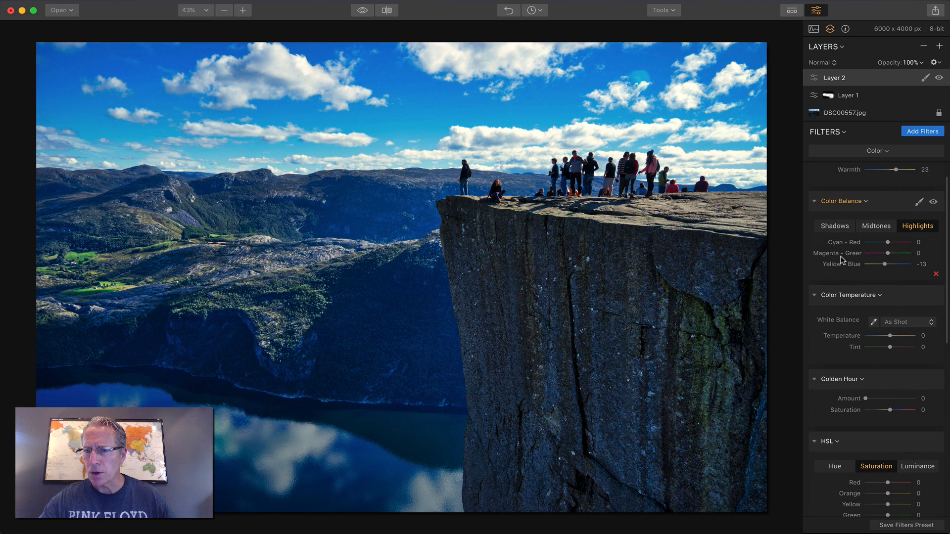
mouse_move(934, 276)
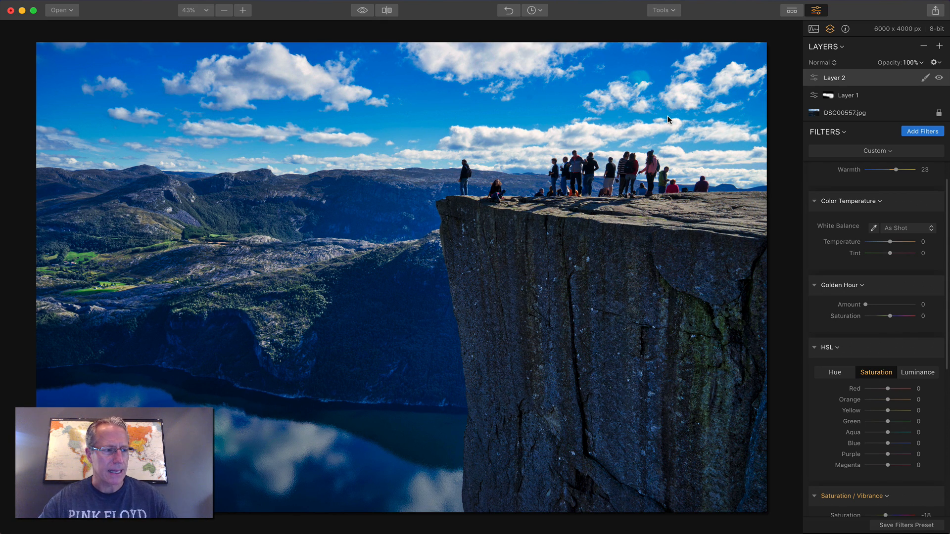
mouse_move(694, 205)
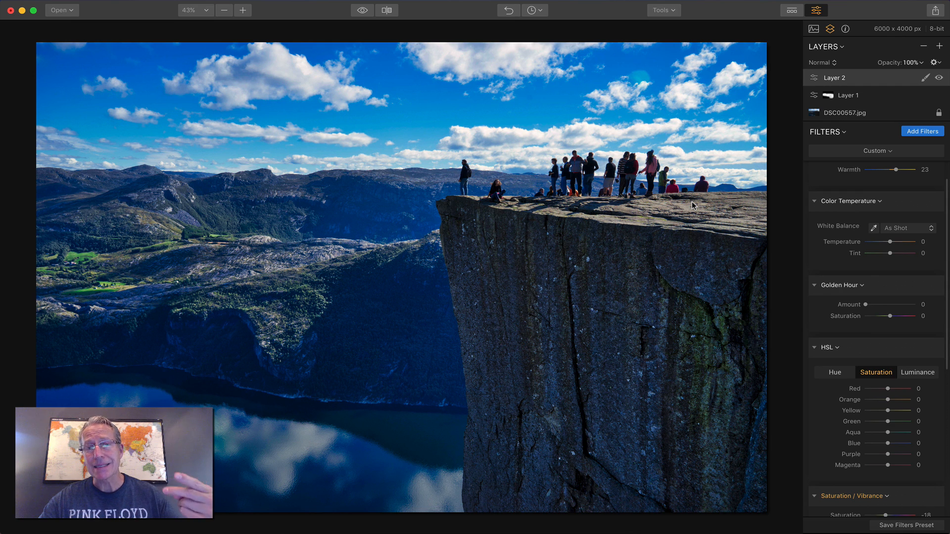
click(362, 11)
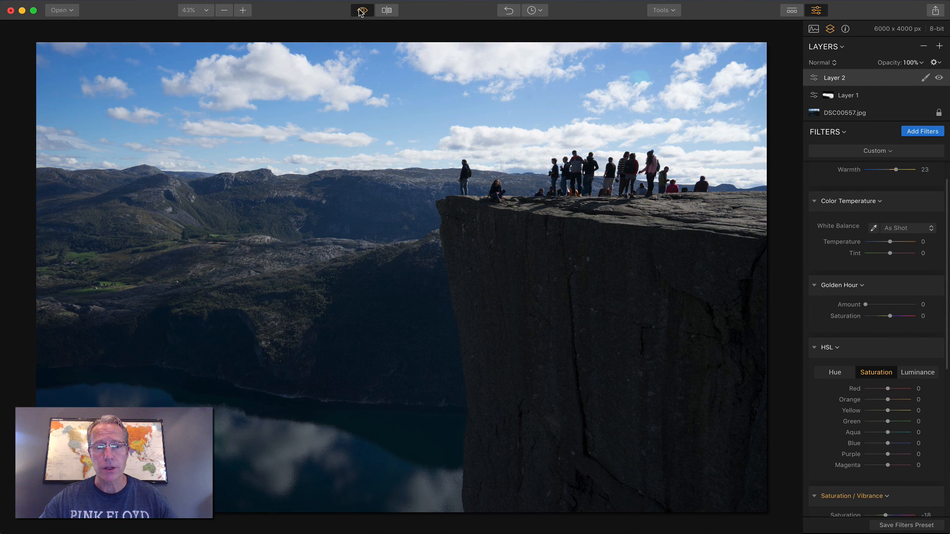
click(361, 10)
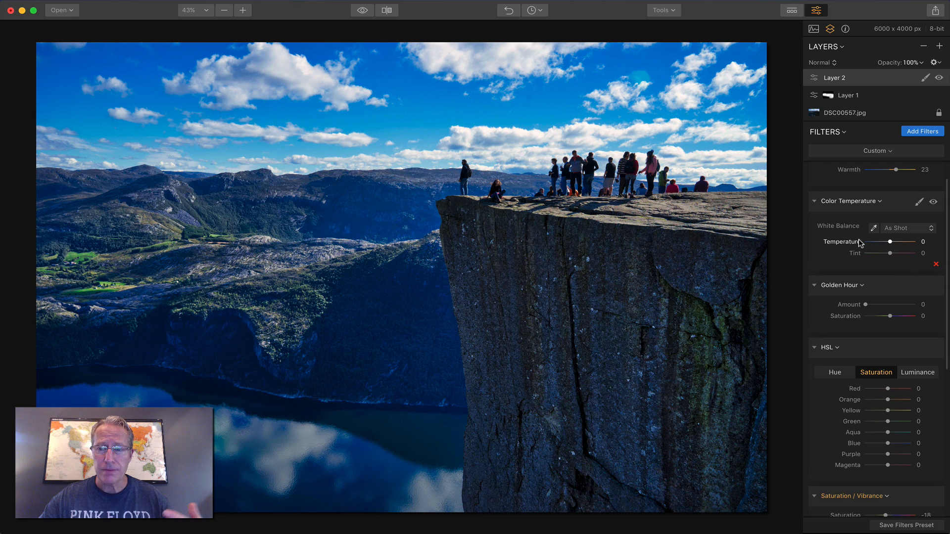
Add a third layer with Denoise (luminosity 56, color 33, boost 63) and Saturation/Vibrance.
click(940, 46)
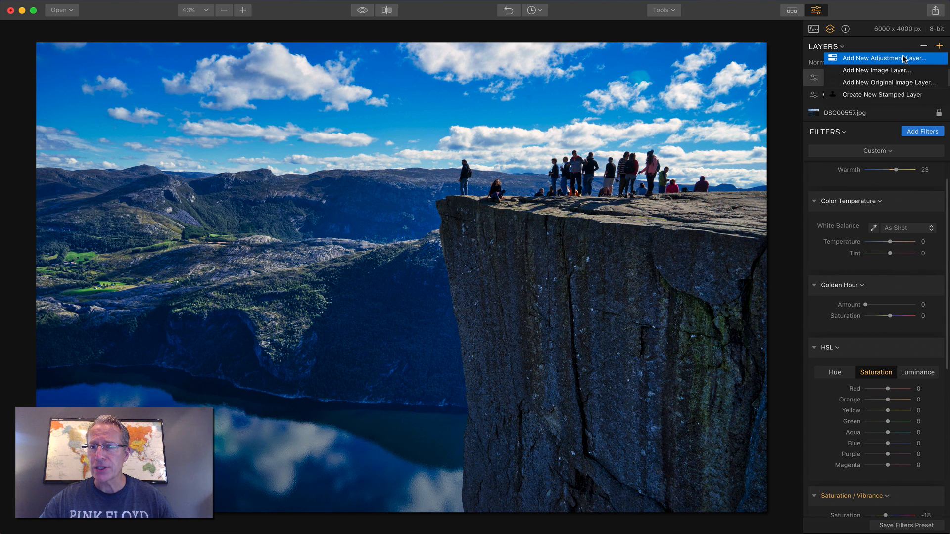
click(885, 57)
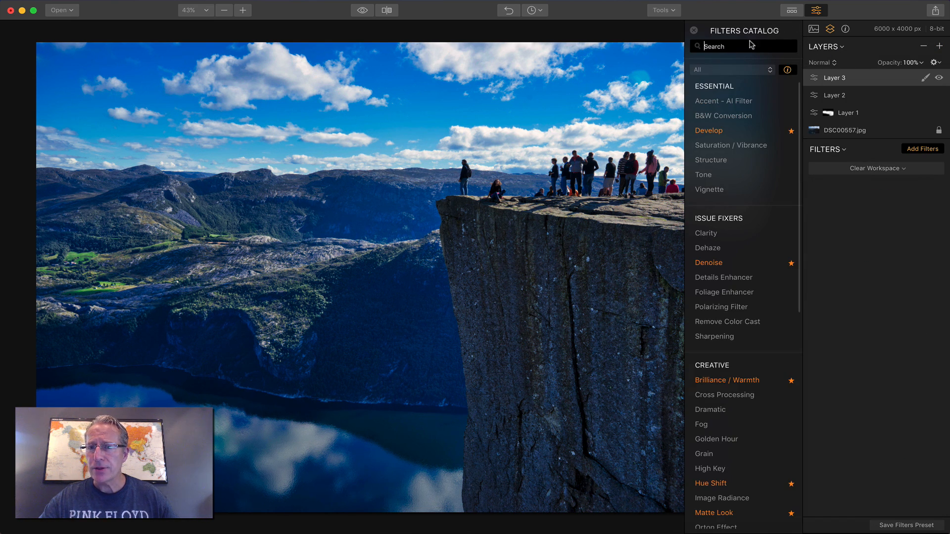
click(694, 30)
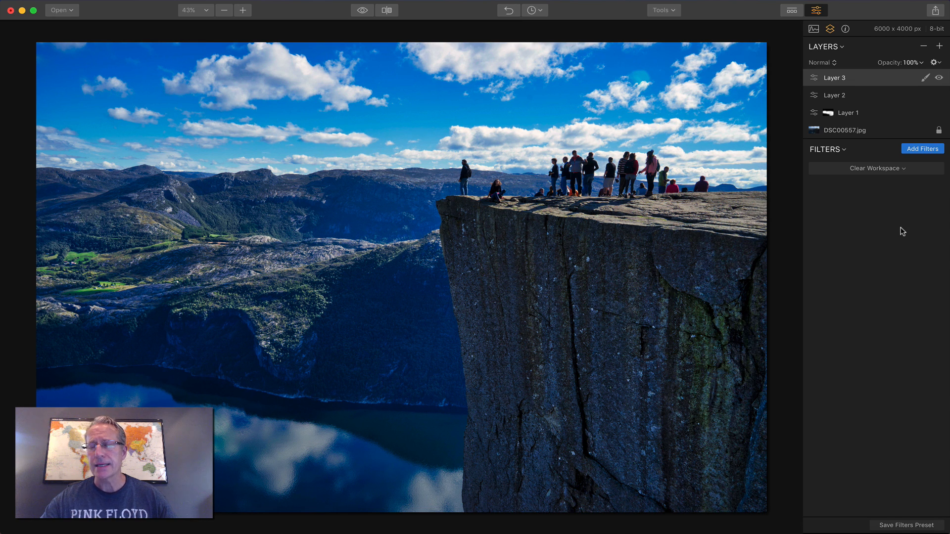
mouse_move(912, 190)
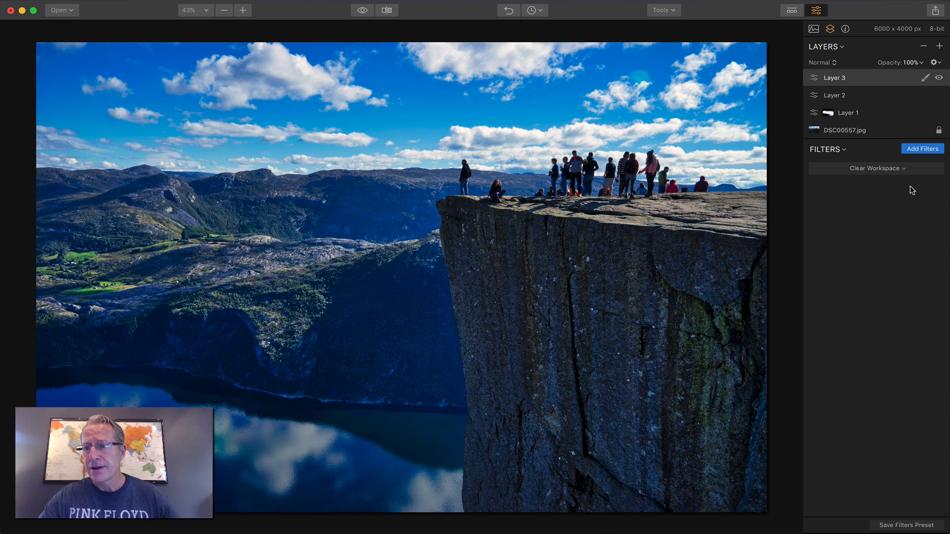
click(922, 148)
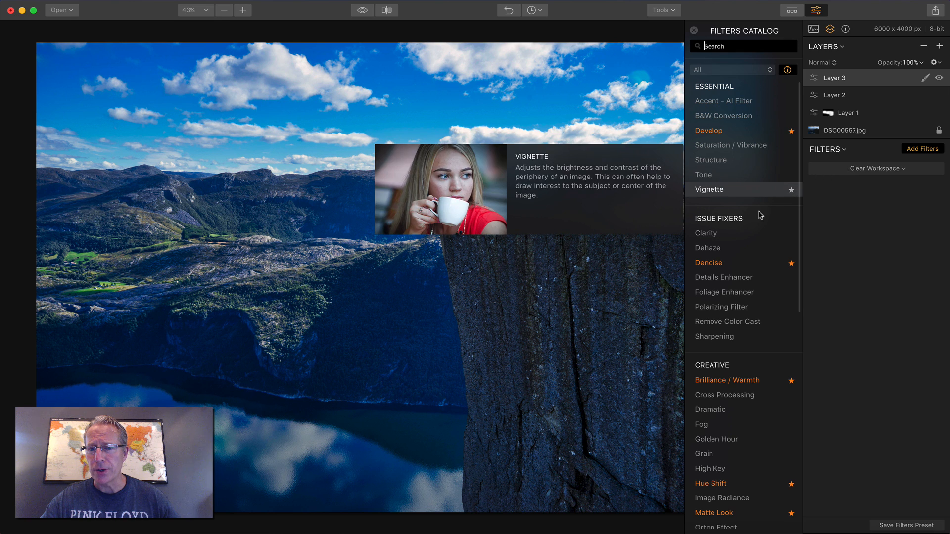
click(709, 262)
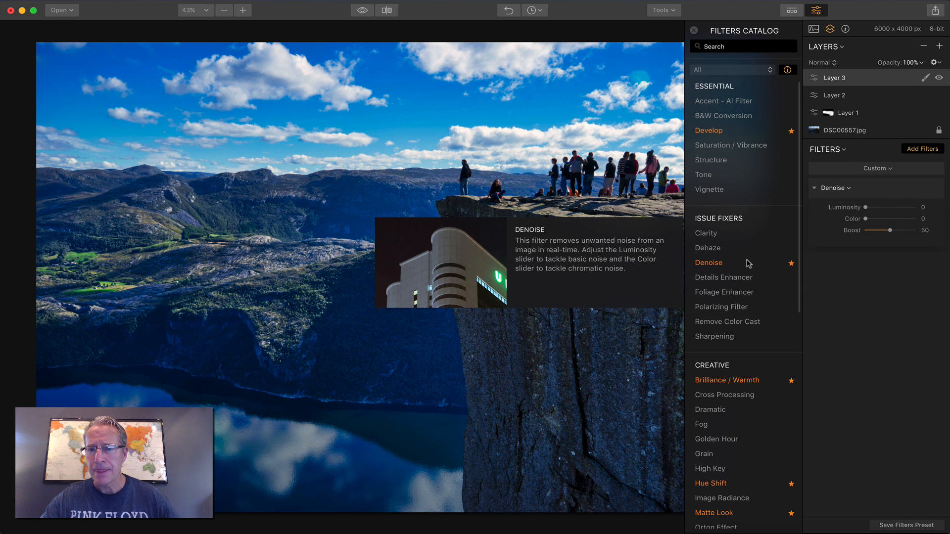
mouse_move(731, 145)
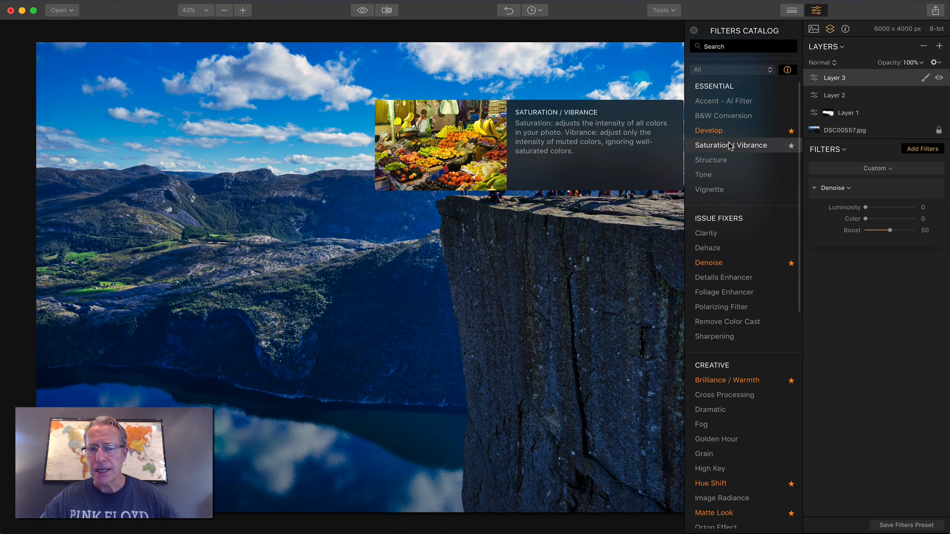
click(732, 145)
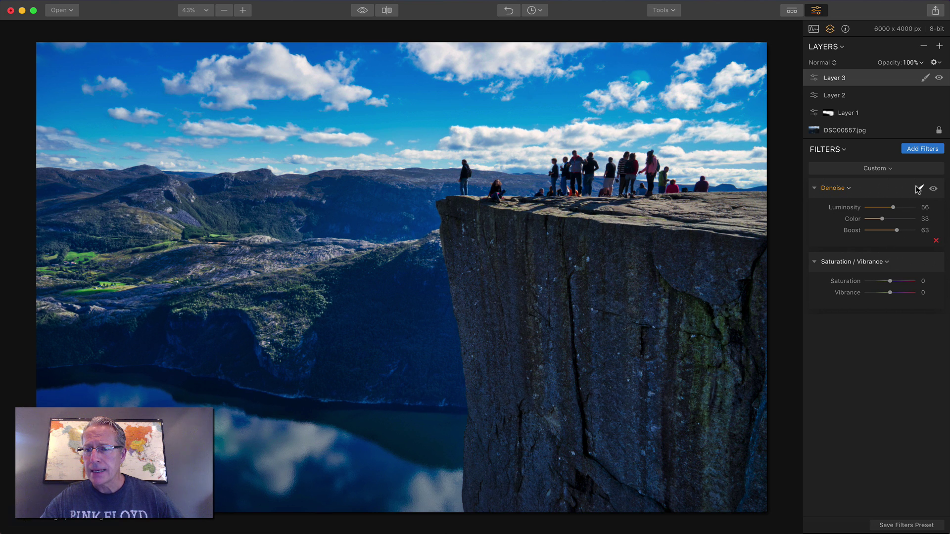
Mask the Denoise filter onto the sky and set Layer 3 Saturation to -15.
click(920, 188)
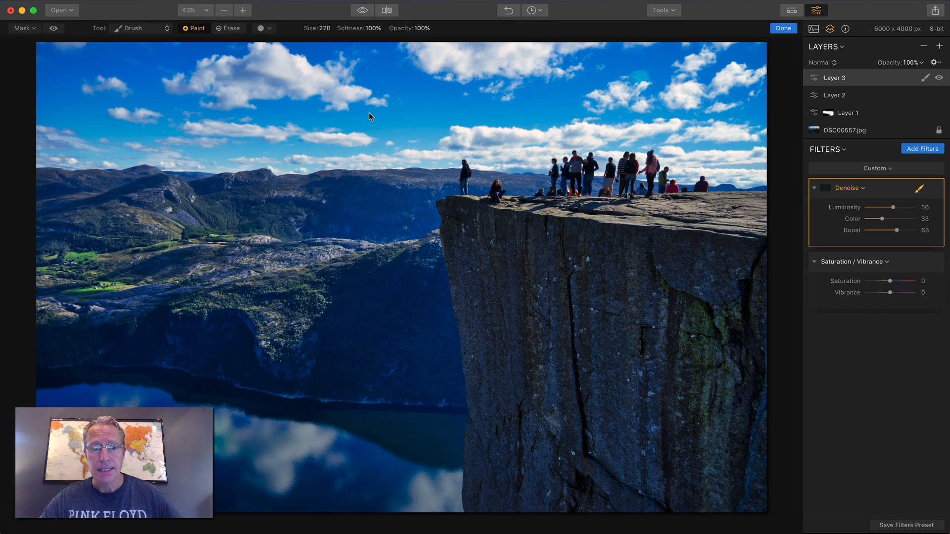
mouse_move(193, 80)
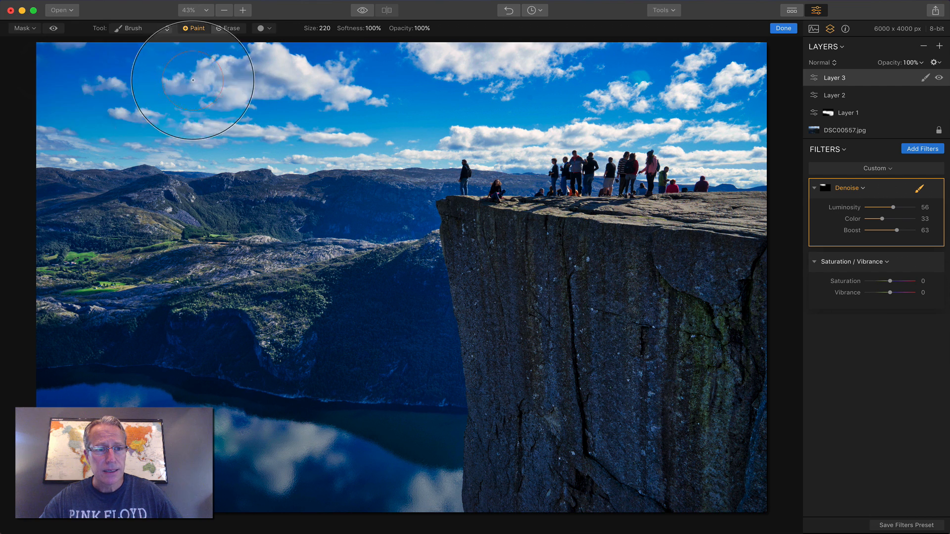
mouse_move(724, 86)
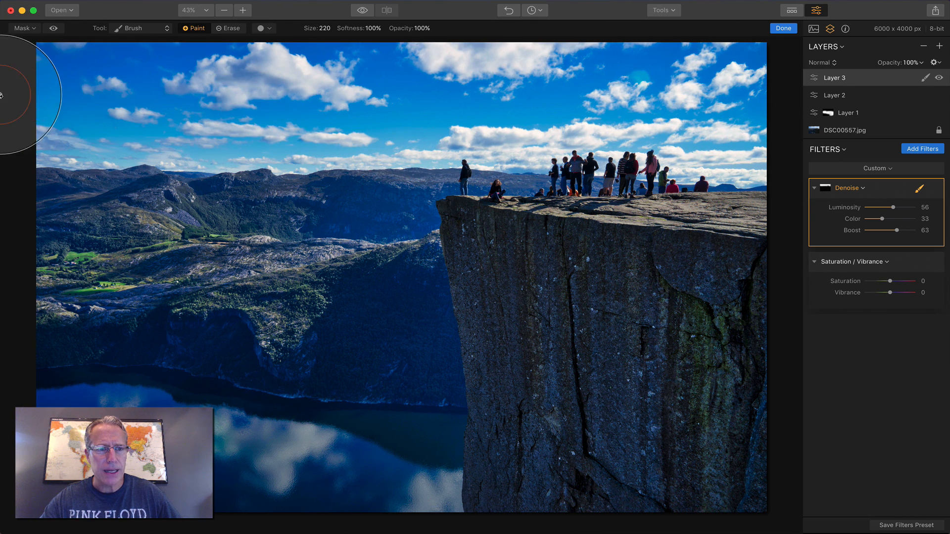
mouse_move(425, 472)
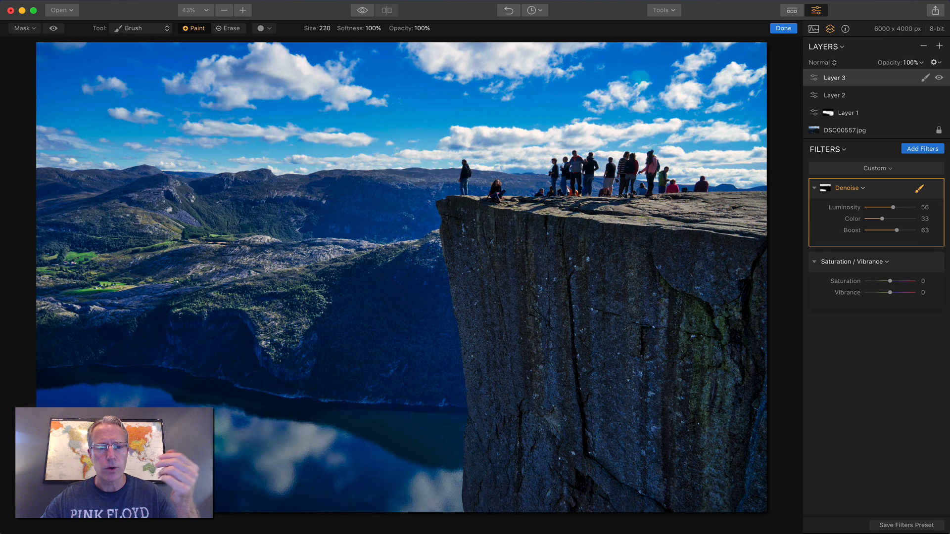
click(782, 28)
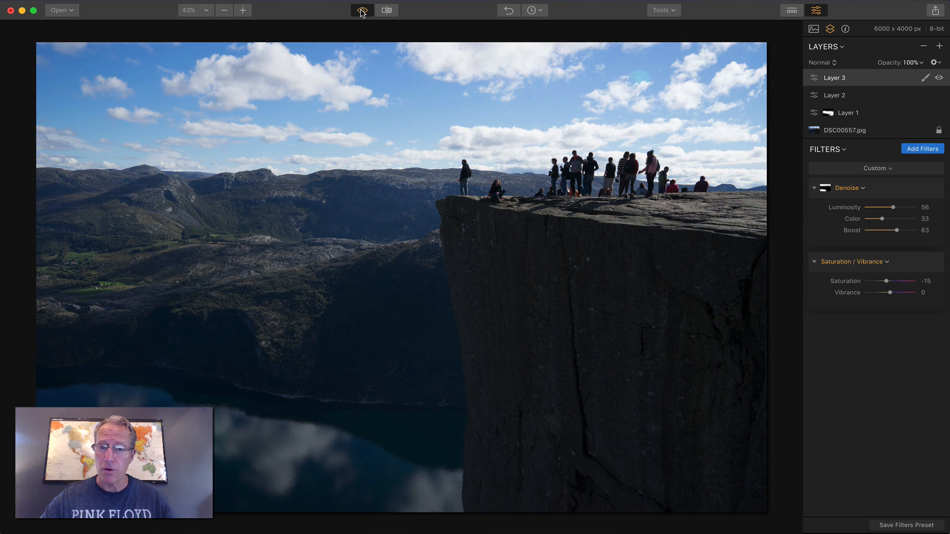
Compare with the original, then add a B&W Conversion filter to Layer 3.
click(362, 10)
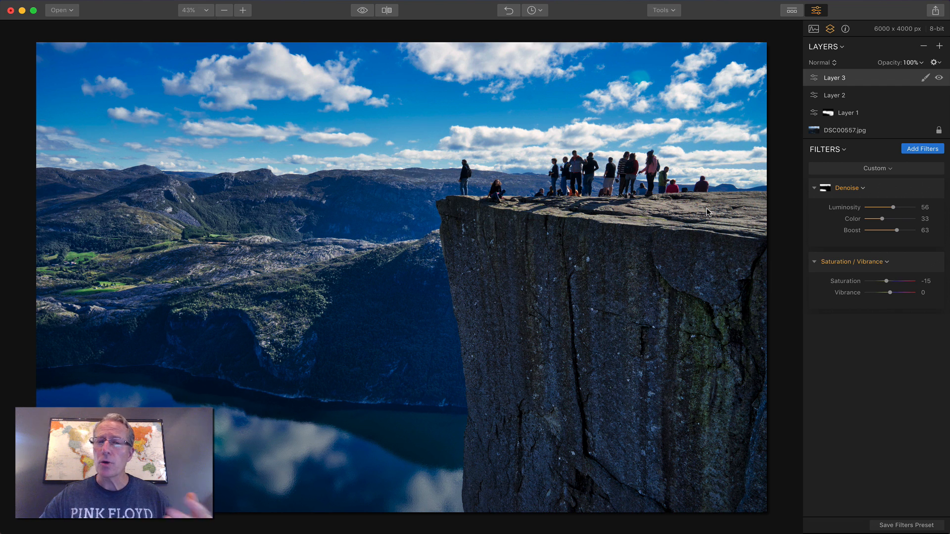
mouse_move(858, 191)
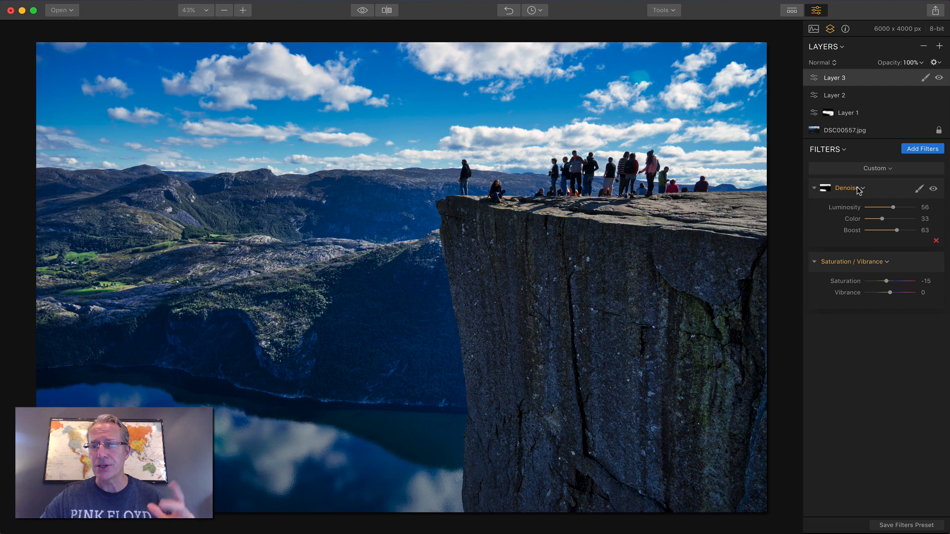
click(922, 148)
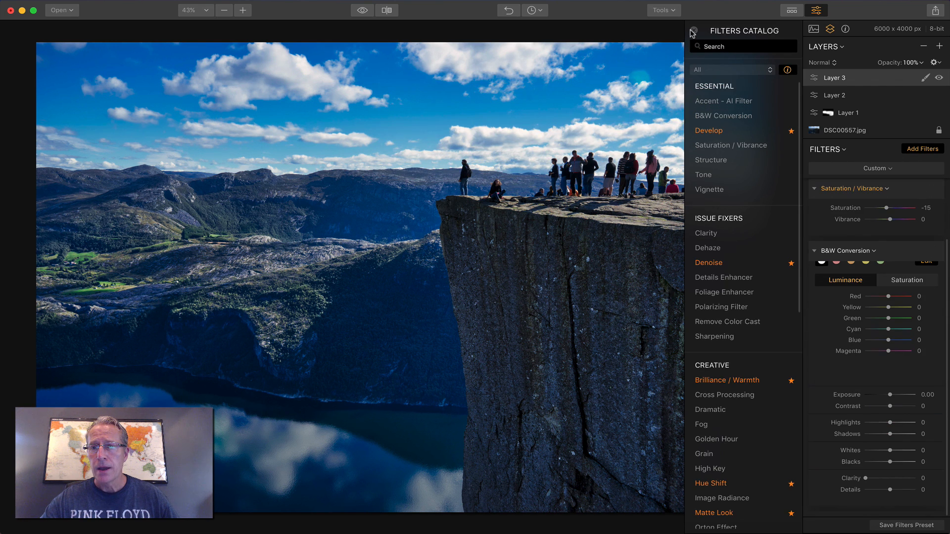
Close the Filters Catalog, review the black-and-white result, and delete B&W Conversion.
click(690, 32)
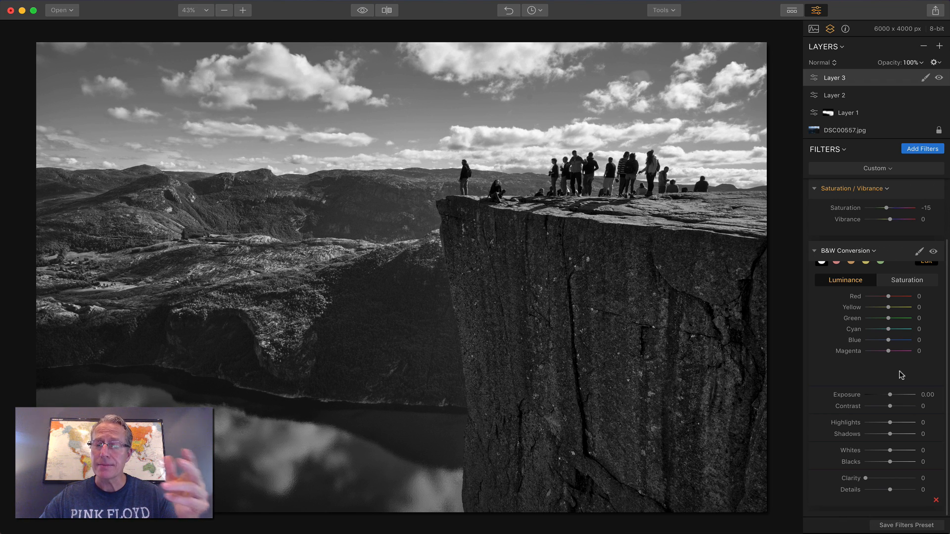
mouse_move(891, 406)
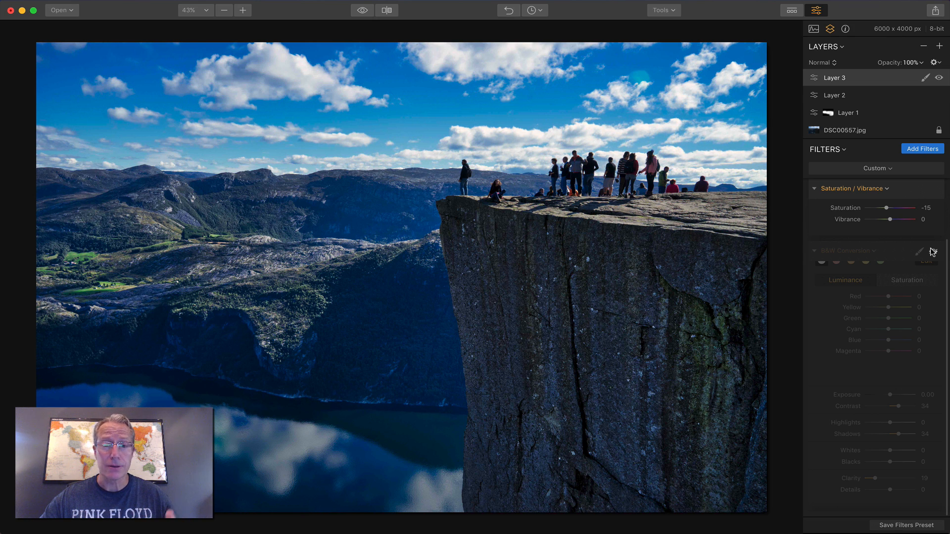
click(920, 251)
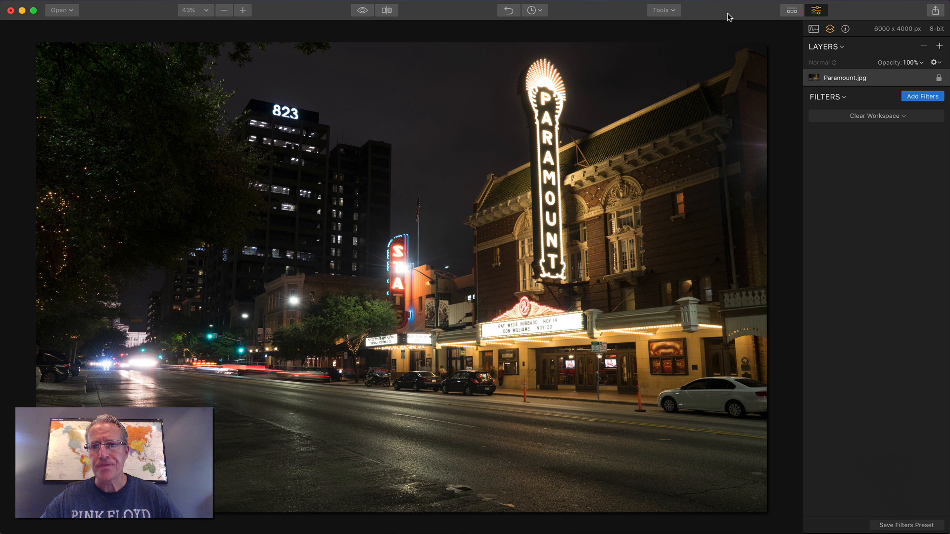
mouse_move(783, 142)
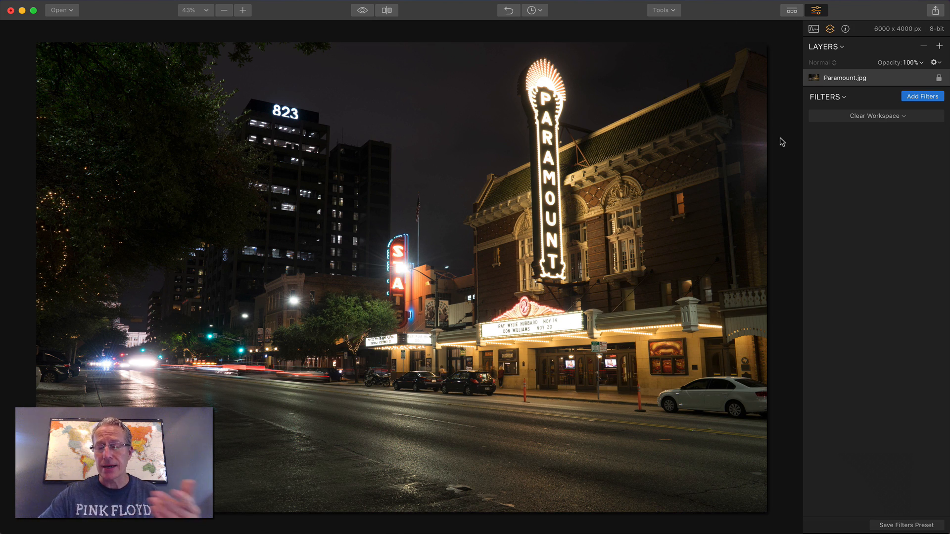
Load the Light filter workspace: Accent AI, Adjustable Gradient, Tone and Dodge & Burn.
click(875, 116)
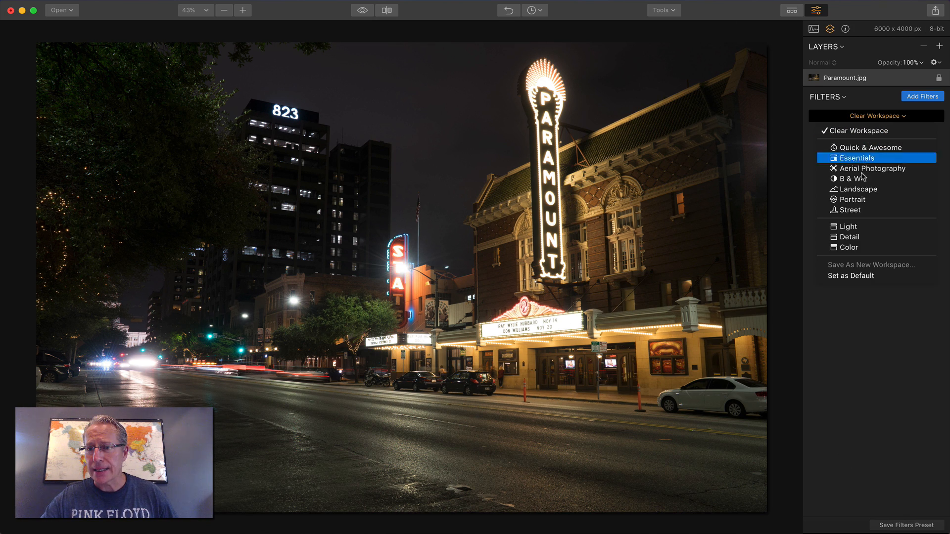
click(848, 226)
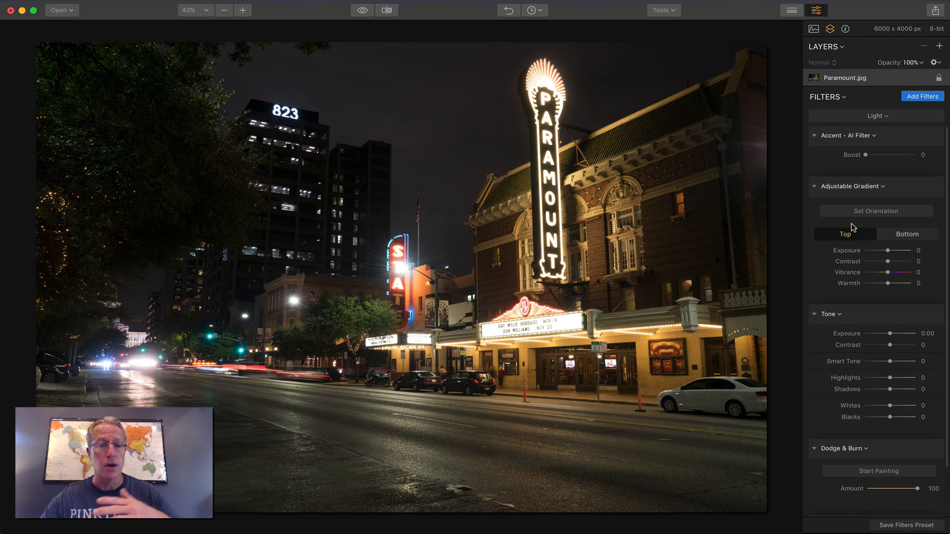
mouse_move(855, 155)
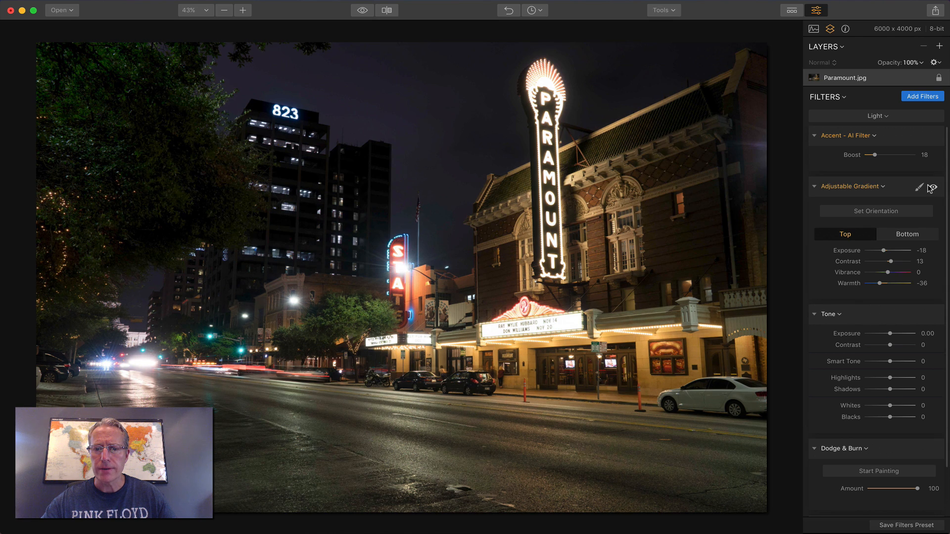
Set Accent 18, gradient top exposure -18 and warmth -36, and bottom contrast 40.
click(908, 235)
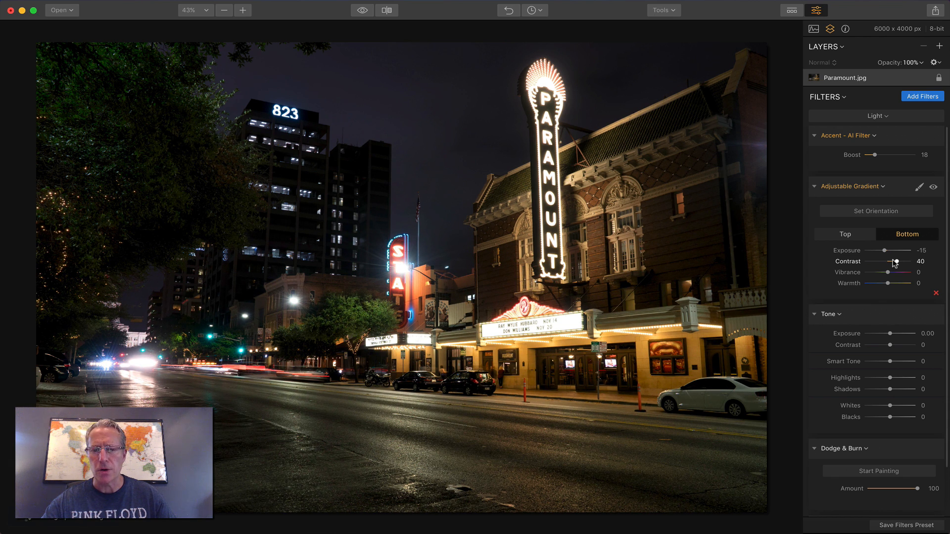
click(934, 187)
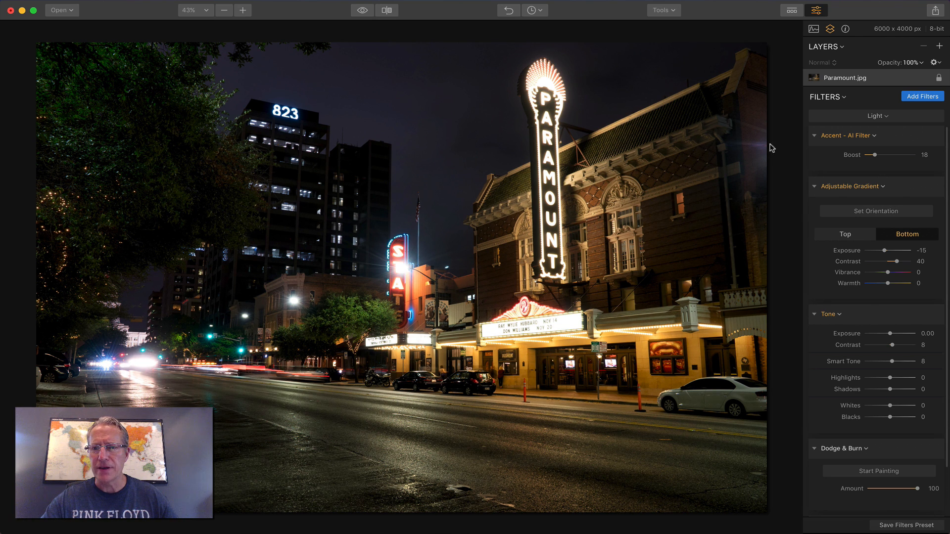
click(362, 11)
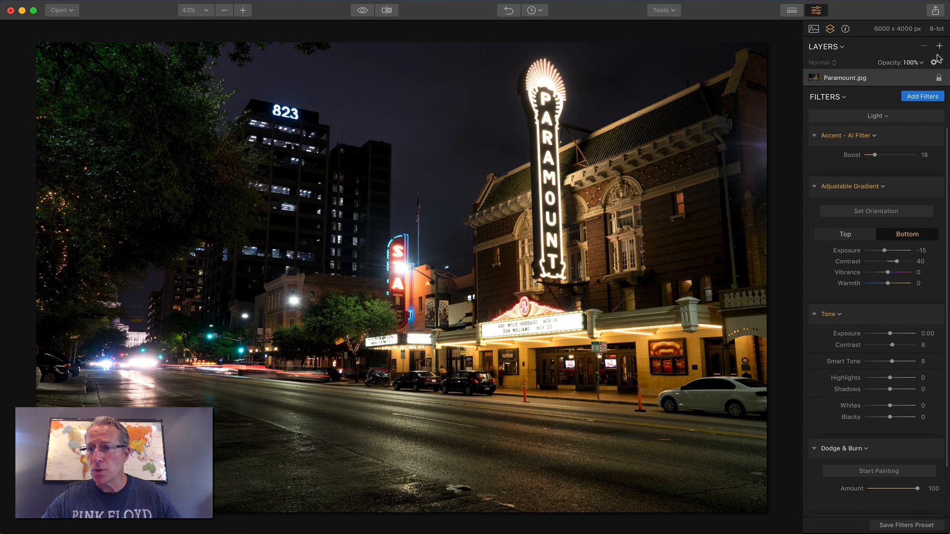
Add an adjustment layer with Detail filters: Clarity 19, Structure 23.
click(940, 46)
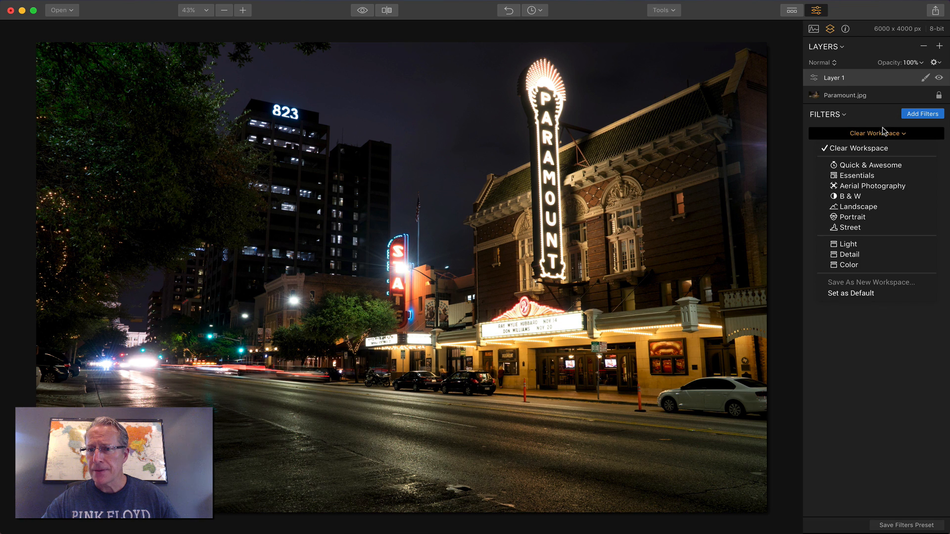
click(846, 254)
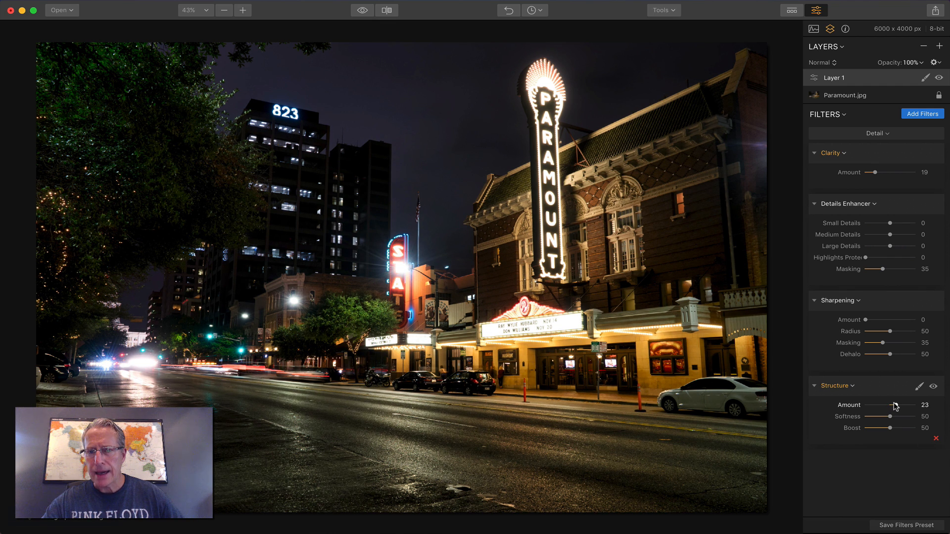
Brush Layer 1's mask over the theater facade, 823 building and street.
click(926, 78)
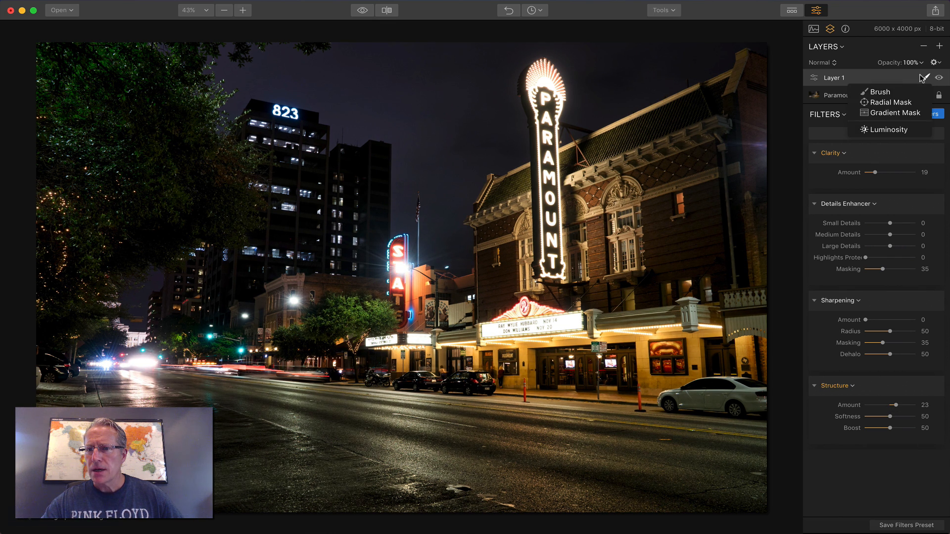
click(877, 91)
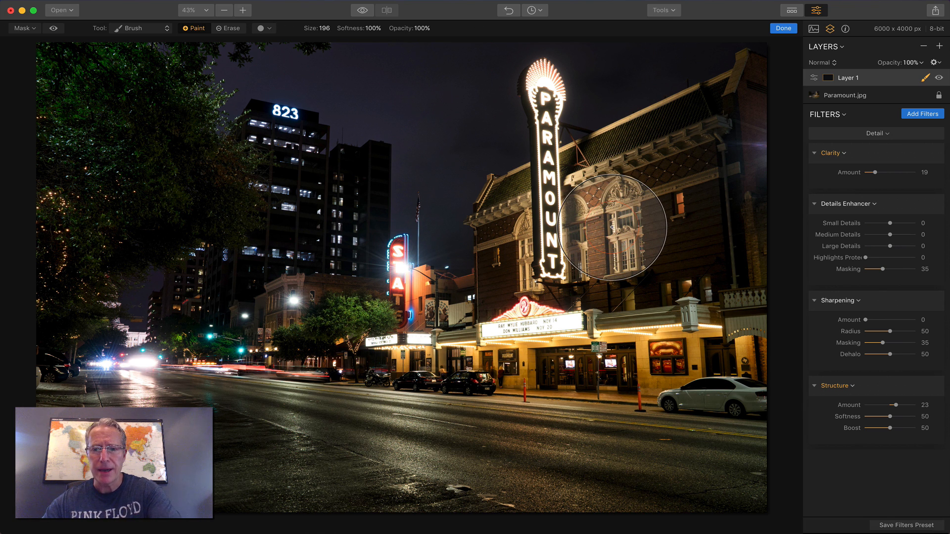
mouse_move(519, 233)
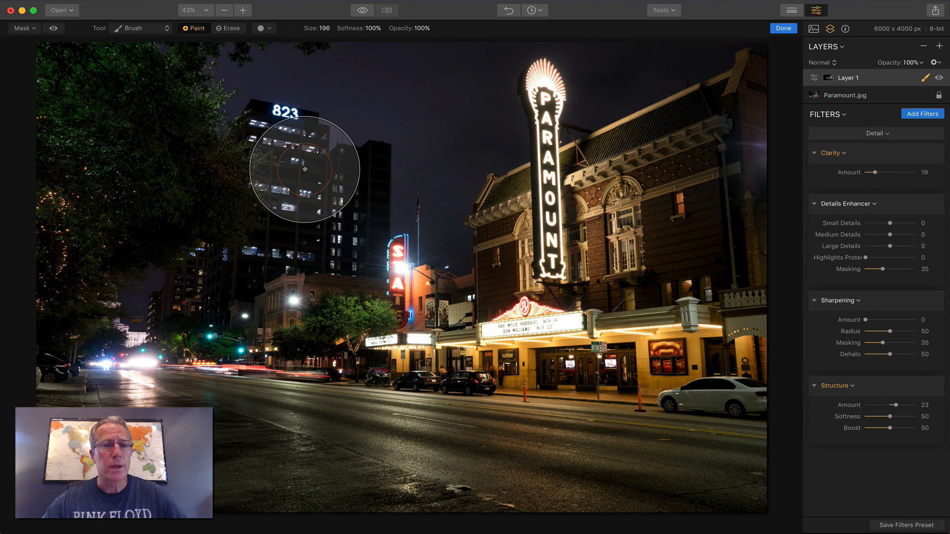
mouse_move(435, 351)
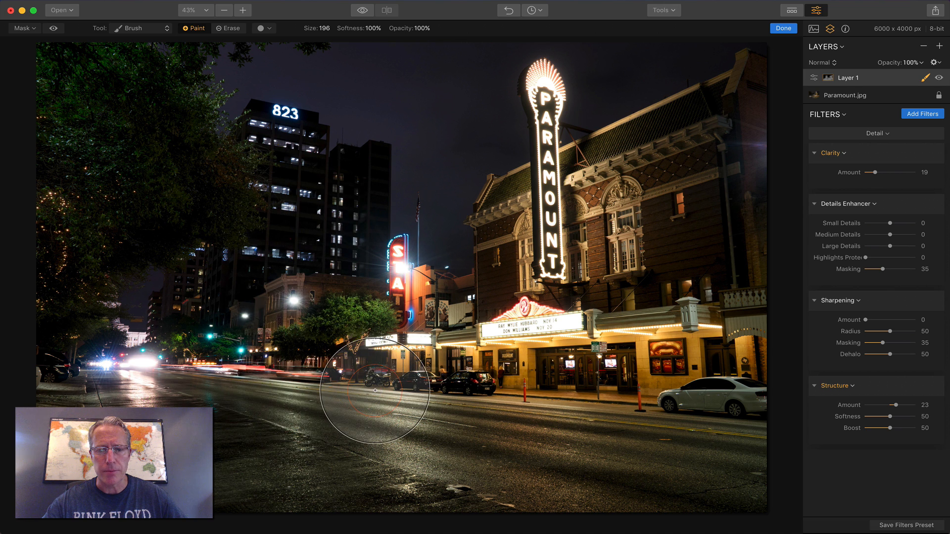
mouse_move(347, 215)
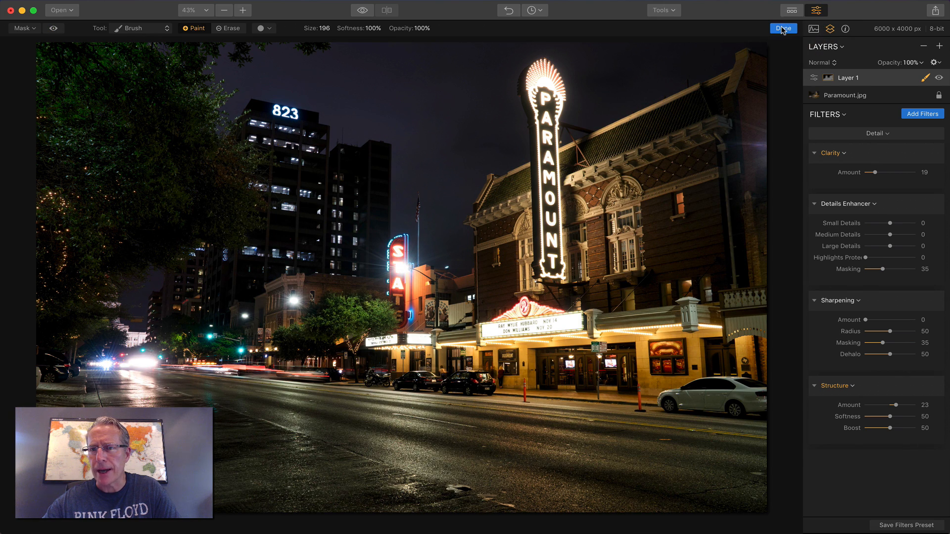
click(783, 28)
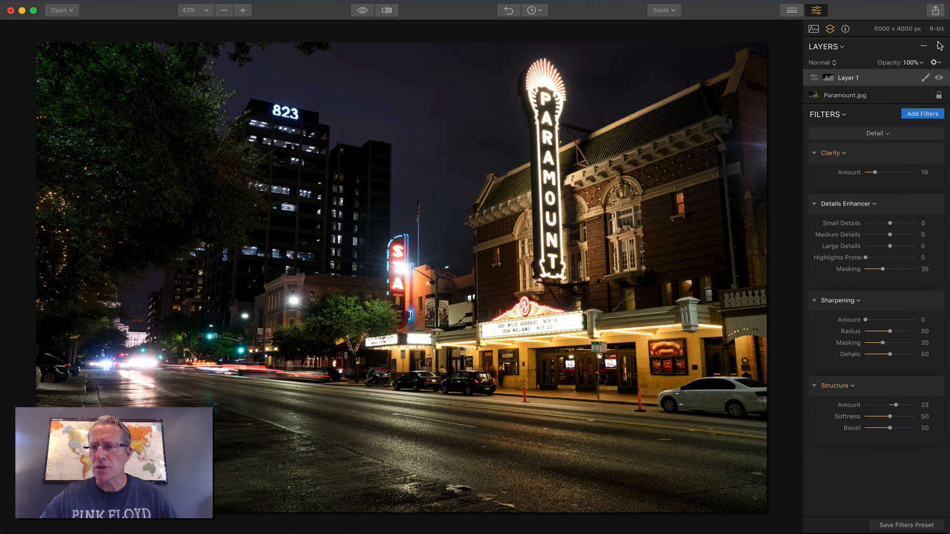
Add Layer 2 with the Color filter workspace, Vividness 18 and Warmth -18.
click(940, 46)
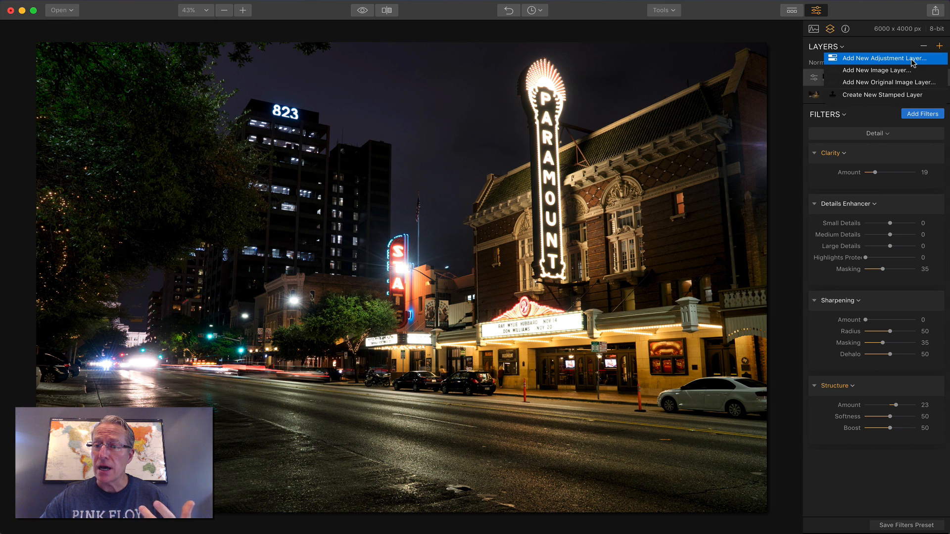
click(882, 57)
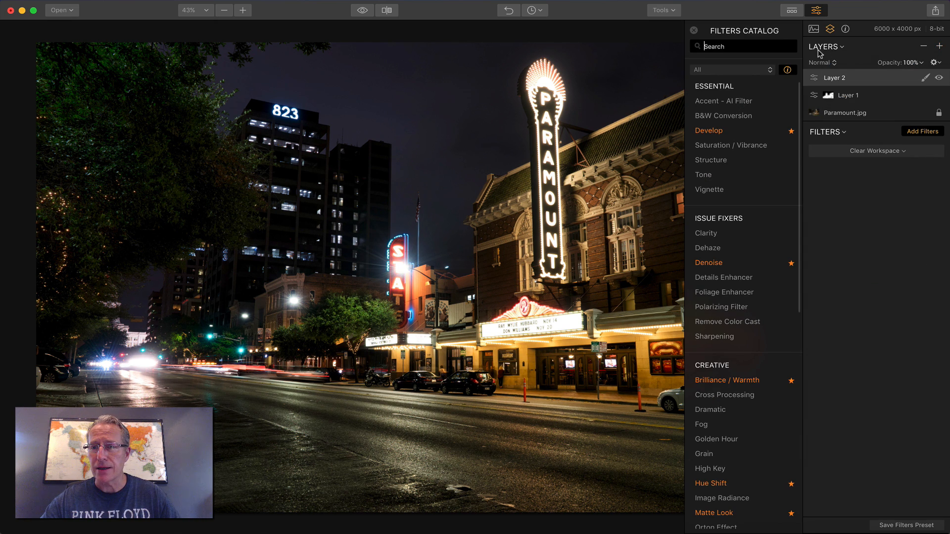
click(693, 30)
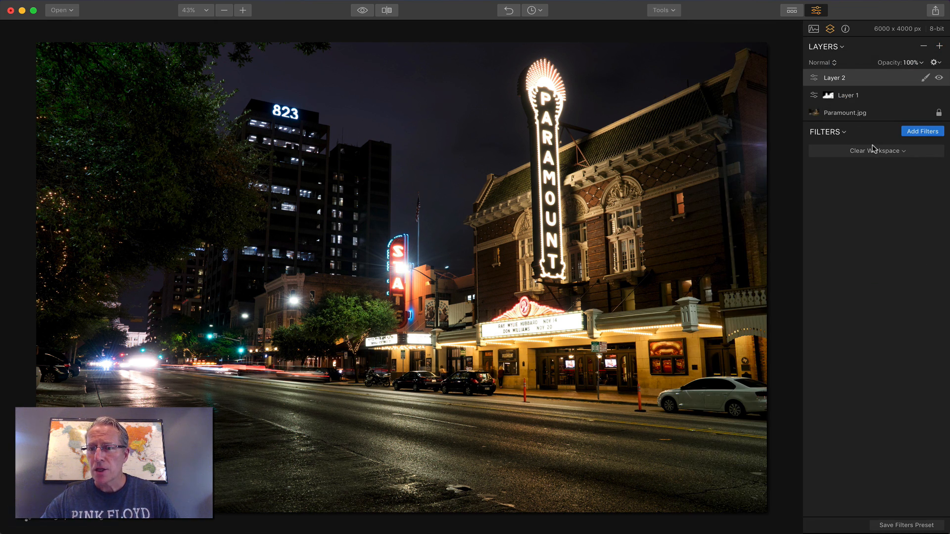
click(875, 150)
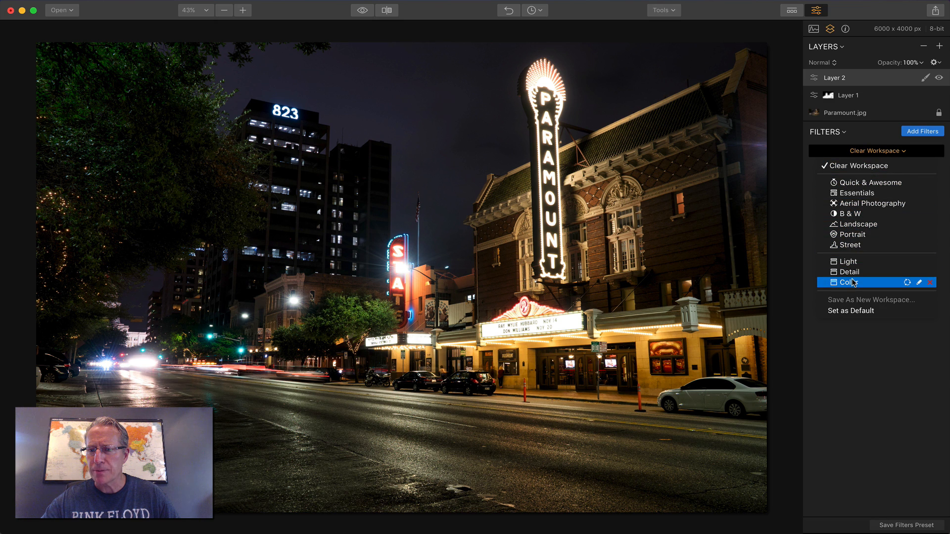
click(848, 281)
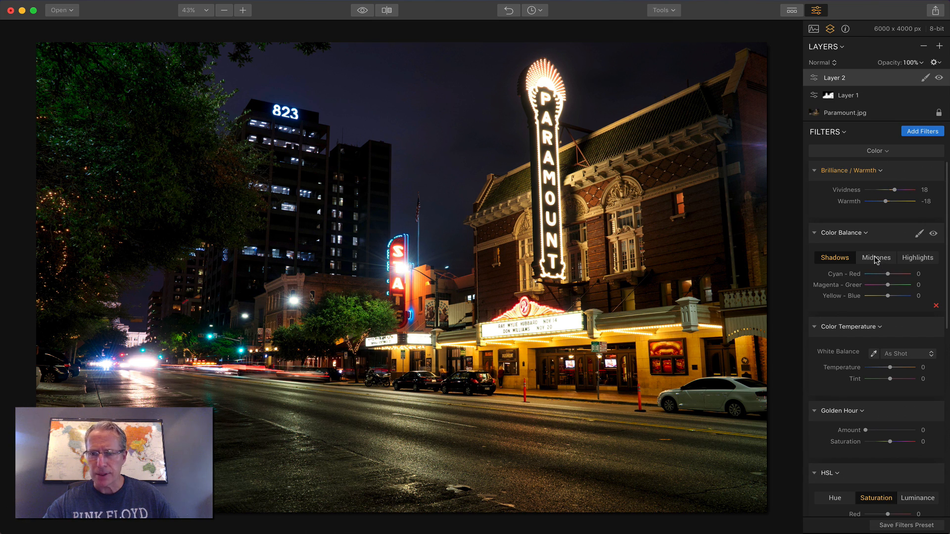
Set midtones Yellow-Blue to 18 and Color Temperature to -6 with tint 16.
click(875, 258)
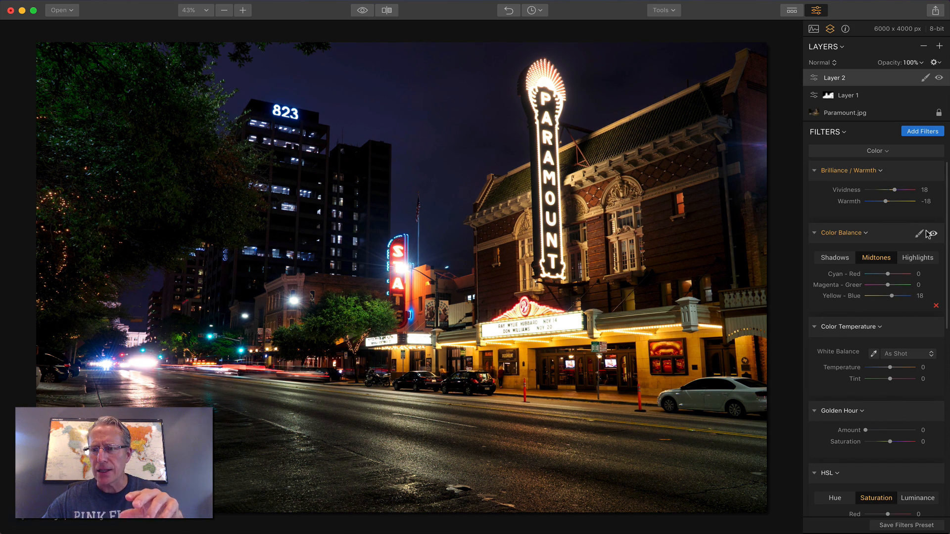
click(934, 234)
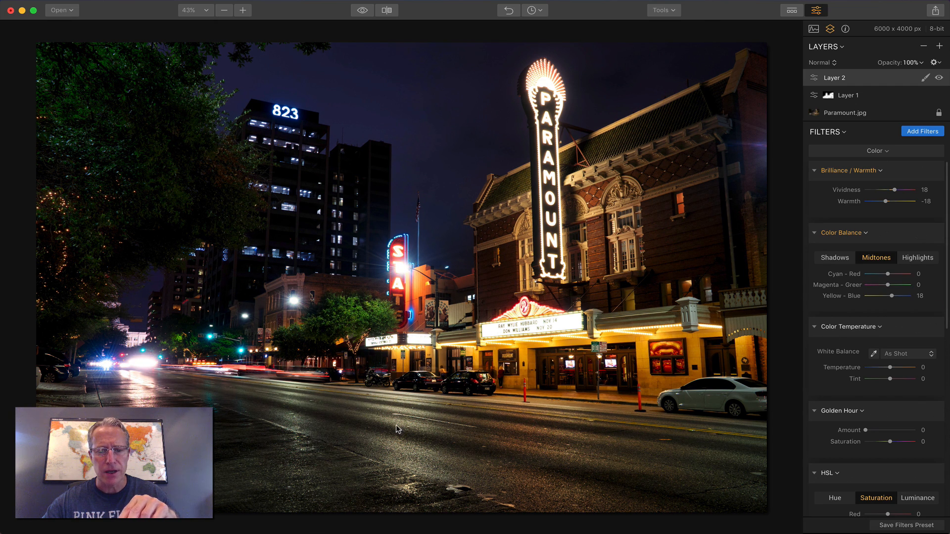
mouse_move(601, 347)
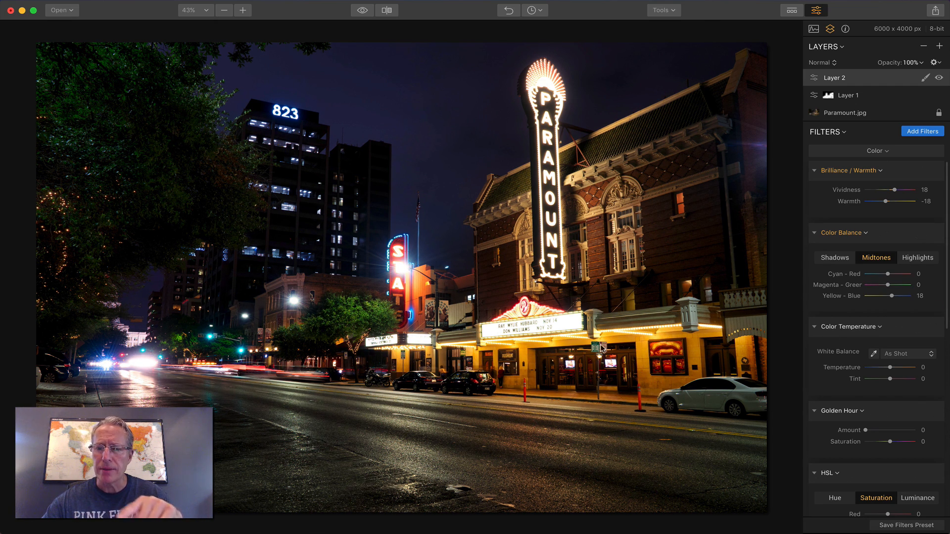
mouse_move(735, 383)
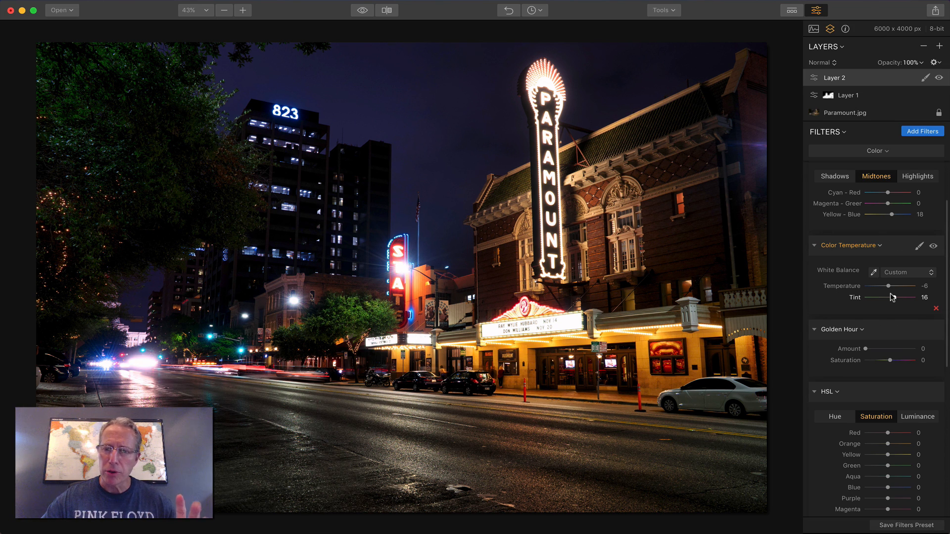
click(934, 246)
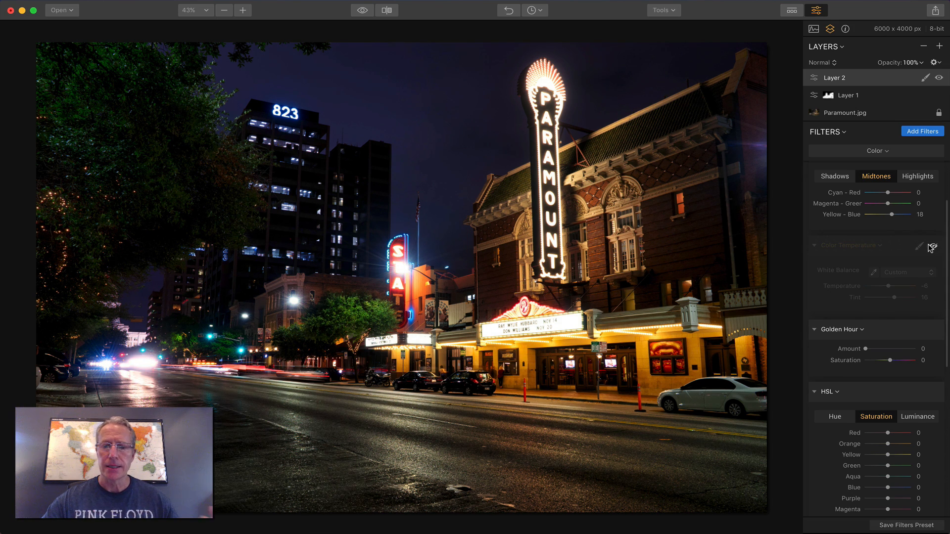
click(935, 245)
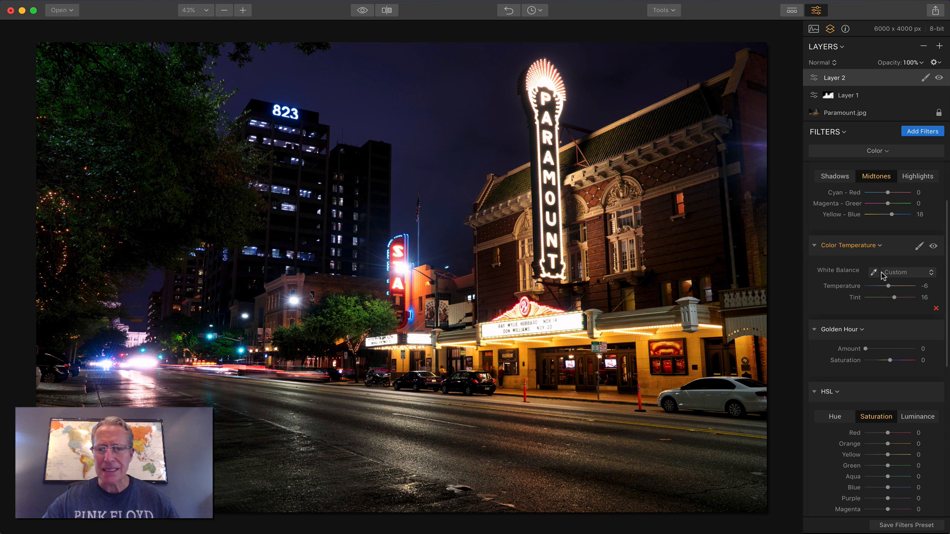
Set vibrance 14 and a blue shadow split tone (hue 216, saturation 18), then compare.
scroll(down, 3)
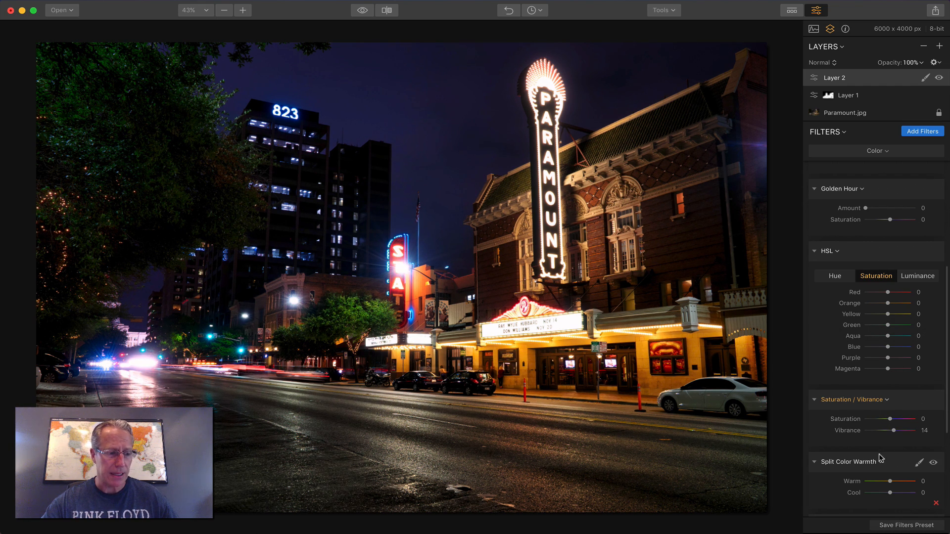
scroll(down, 3)
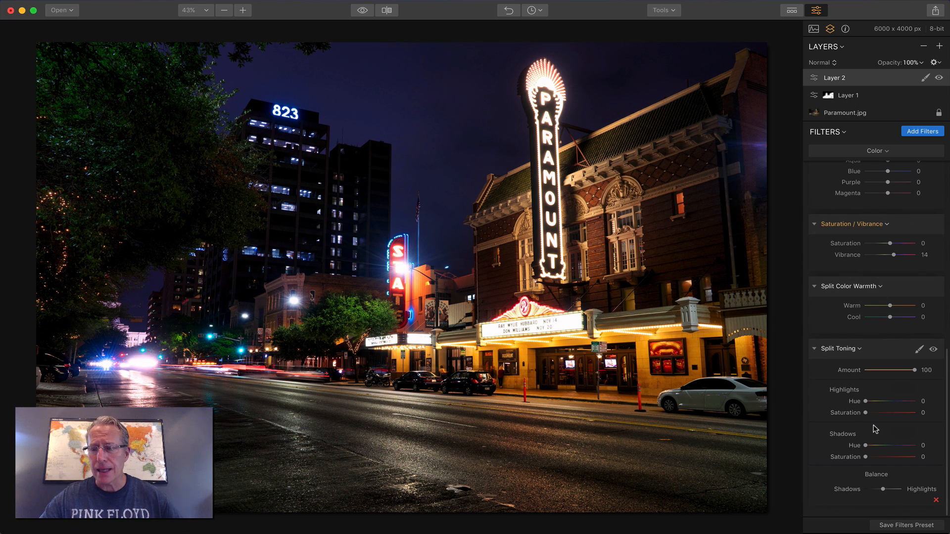
mouse_move(863, 446)
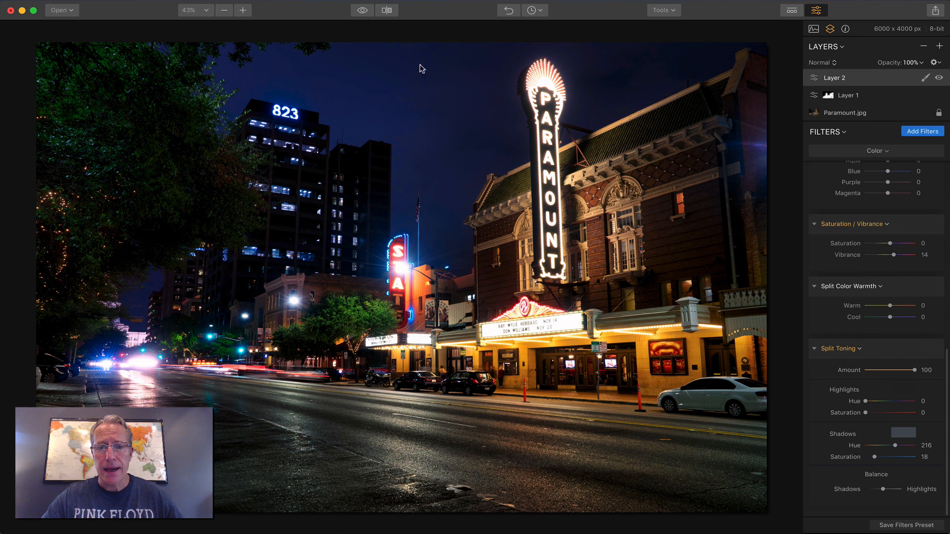
click(362, 10)
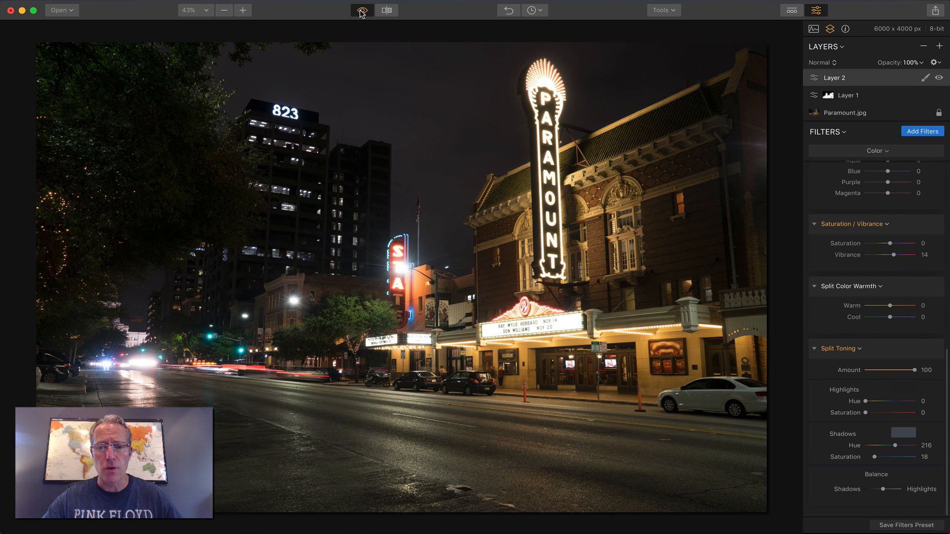
click(362, 10)
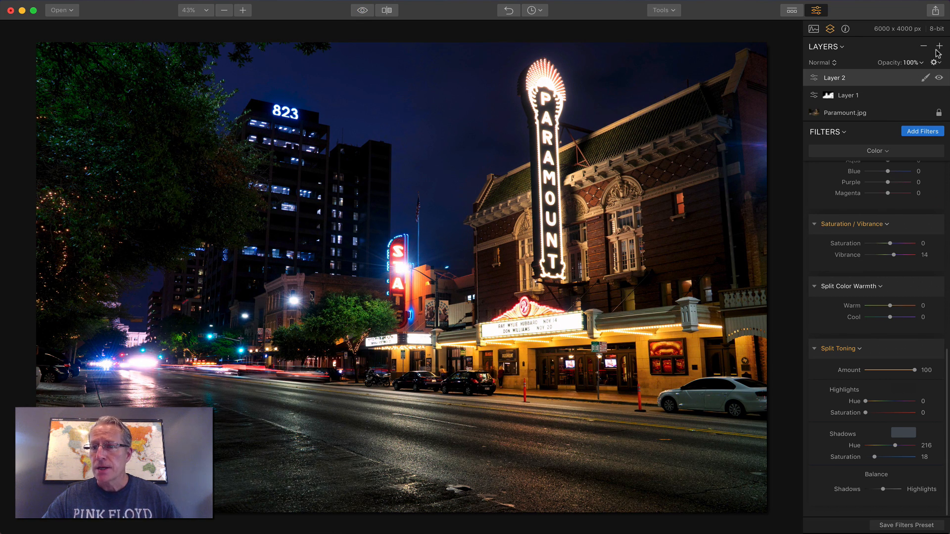
Add Layer 3 with brush-masked Denoise: luminosity 32, color 44, boost 79.
click(940, 46)
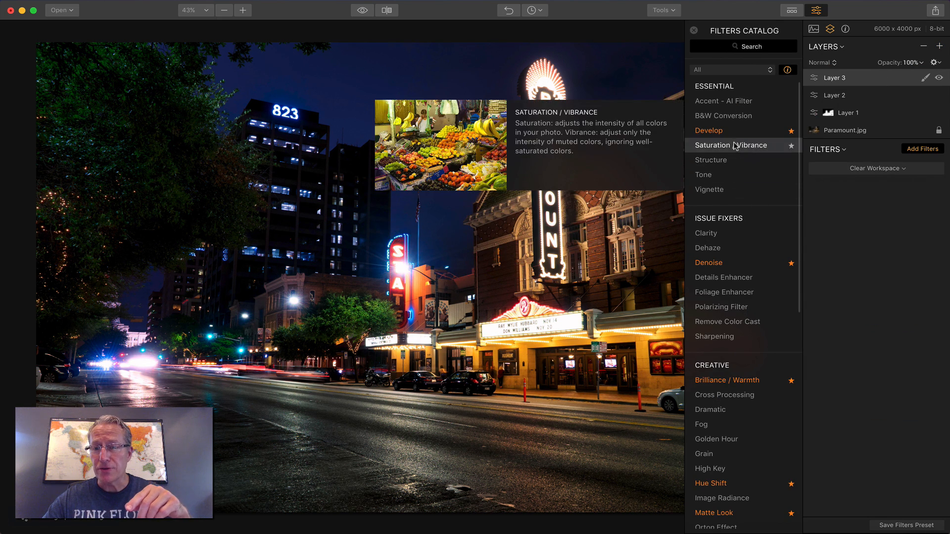
click(708, 262)
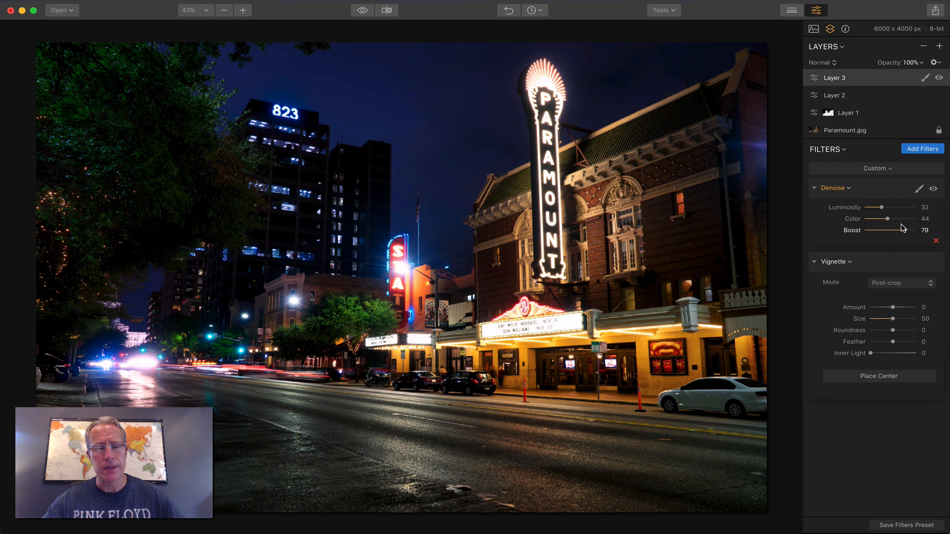
click(925, 188)
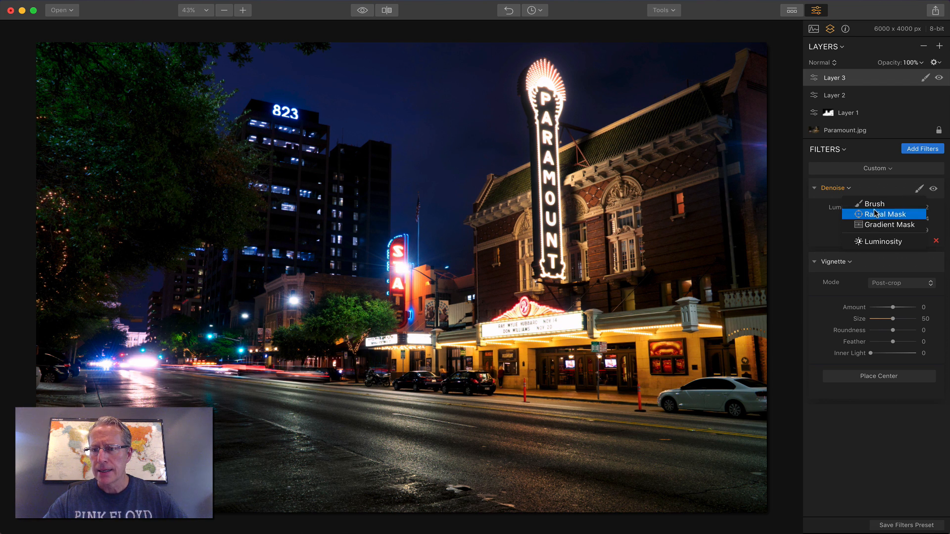
click(875, 204)
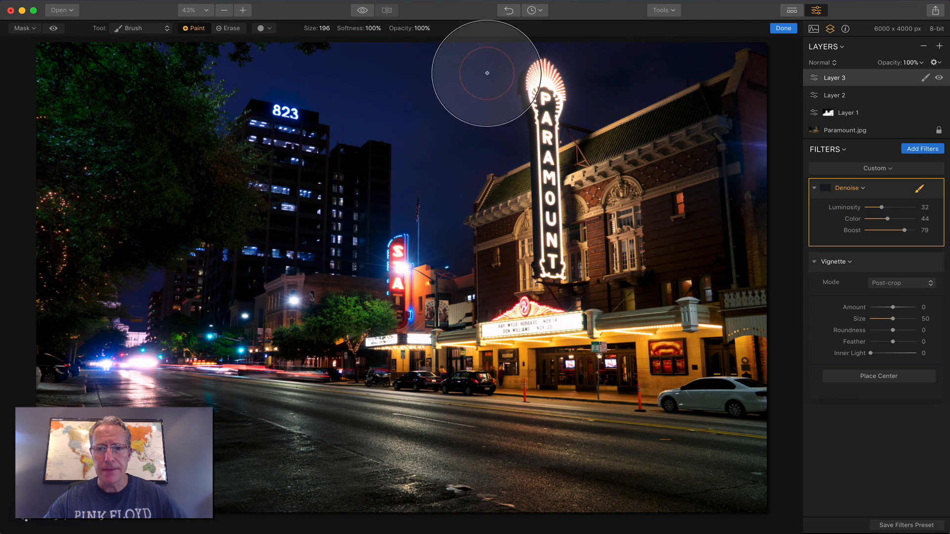
mouse_move(453, 144)
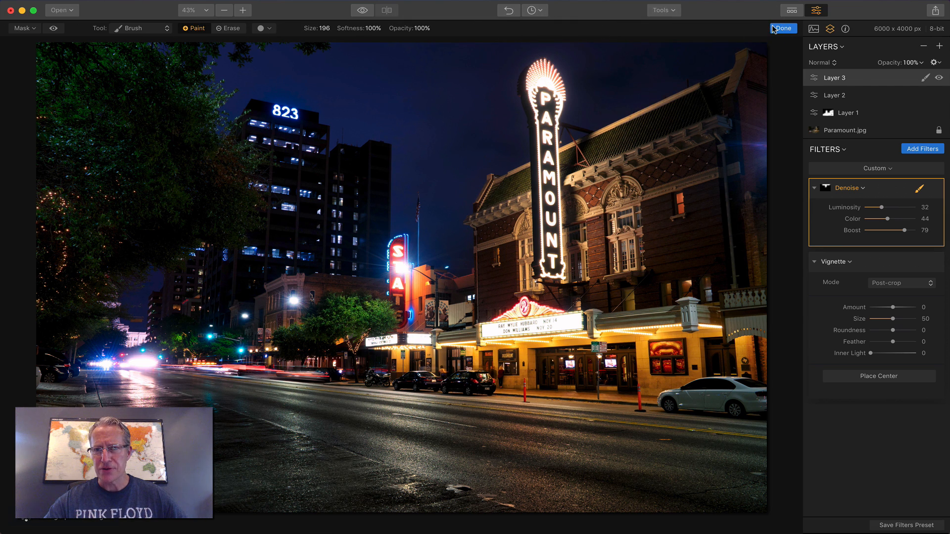
click(783, 28)
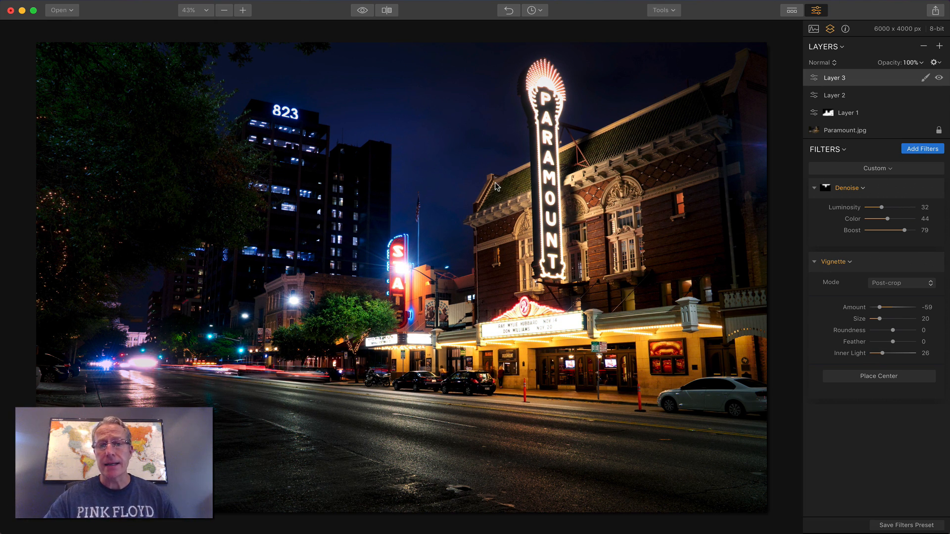
Set Vignette amount -59, size 20, inner light 26, and compare with the original.
click(362, 11)
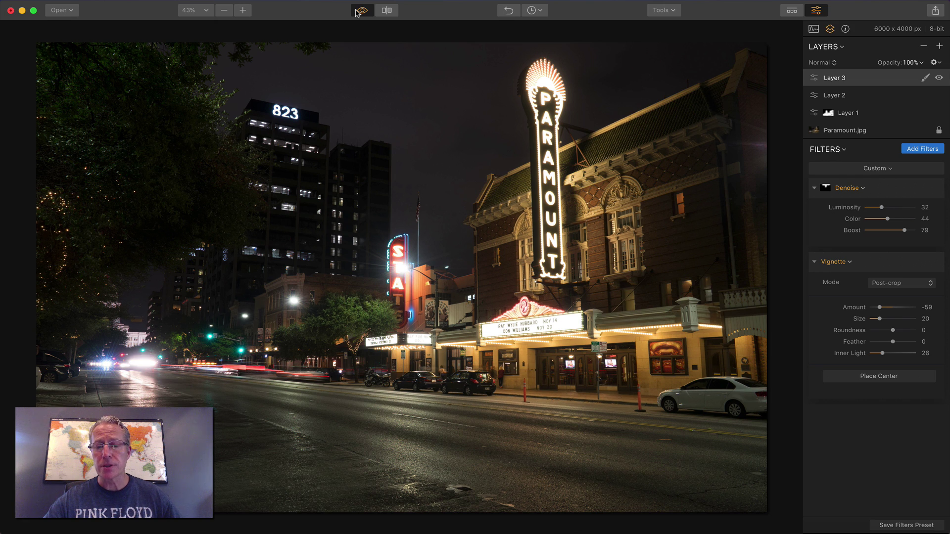
click(362, 10)
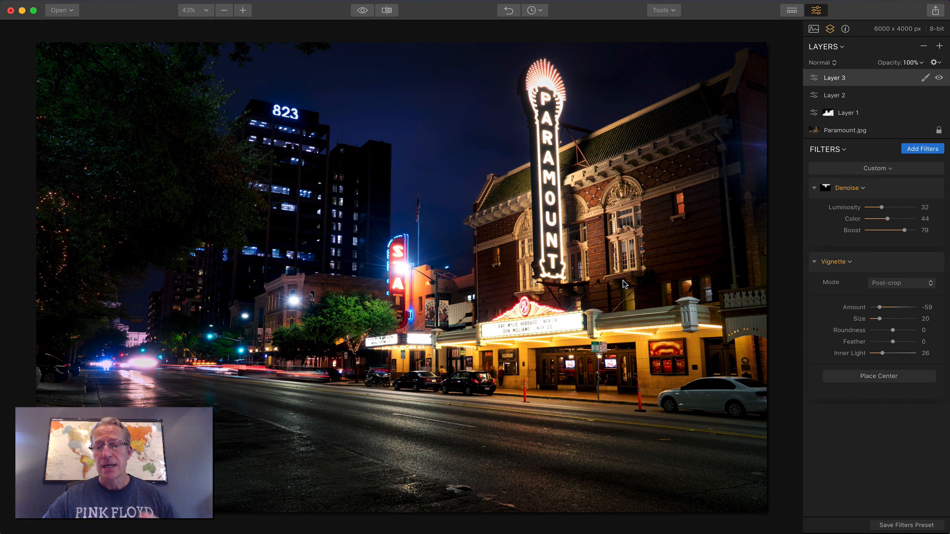